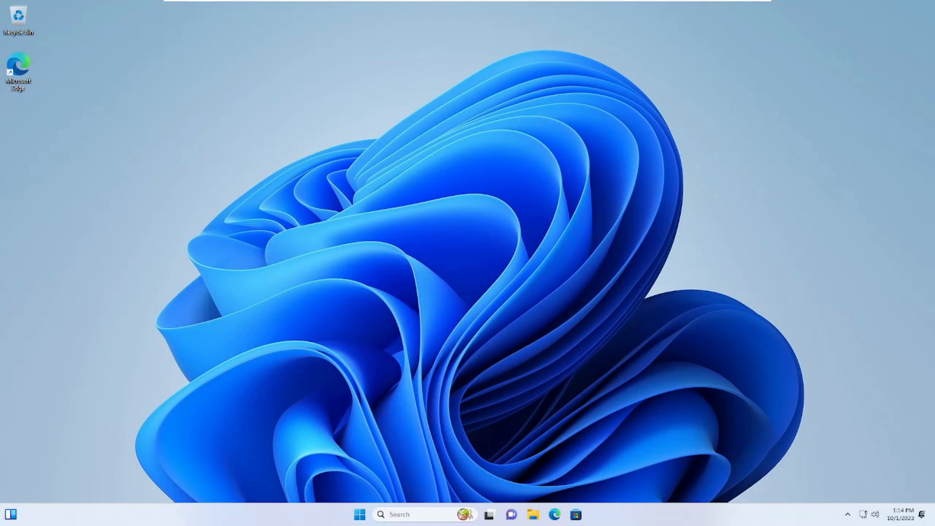
mouse_move(561, 292)
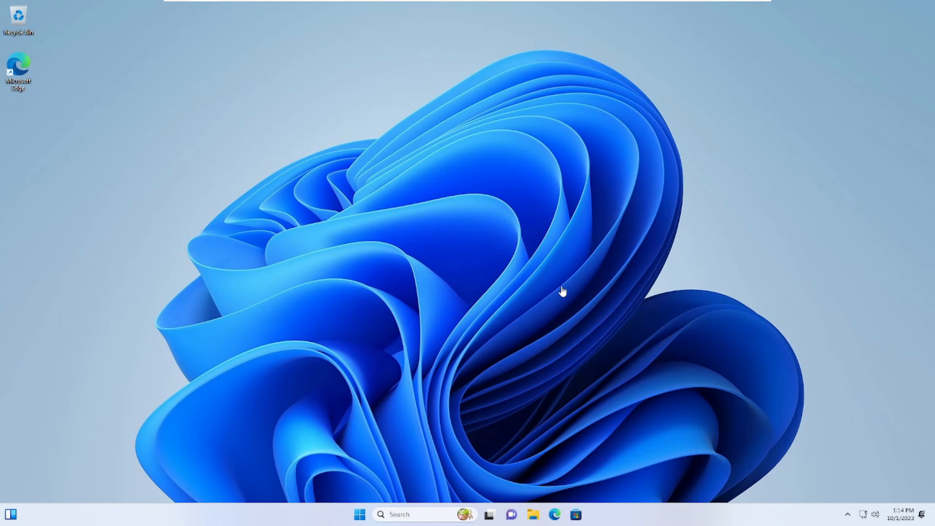
Launch Disk Management from the Start system tools menu
right_click(359, 515)
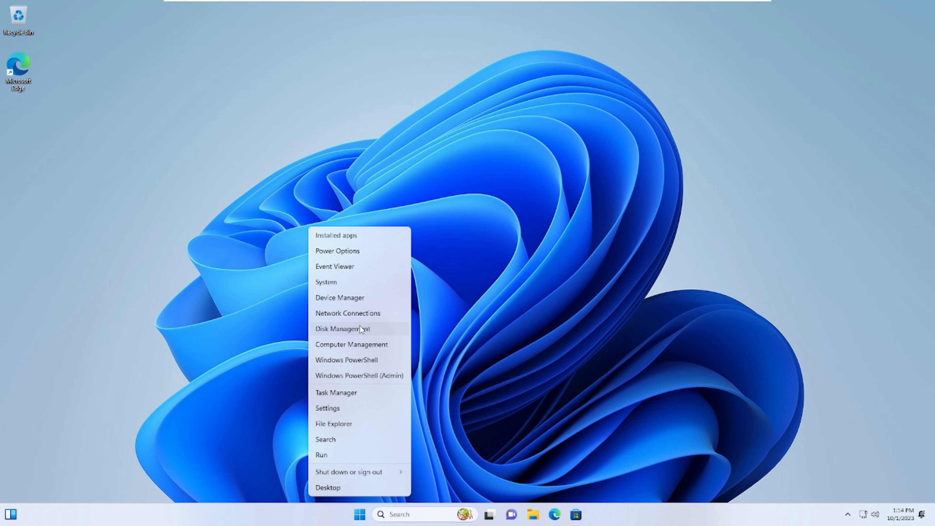
left_click(342, 328)
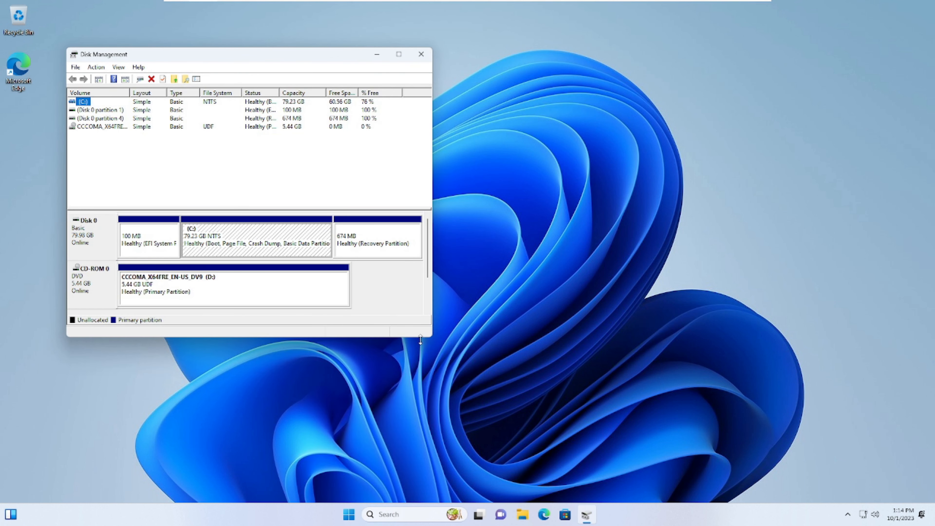
mouse_move(385, 278)
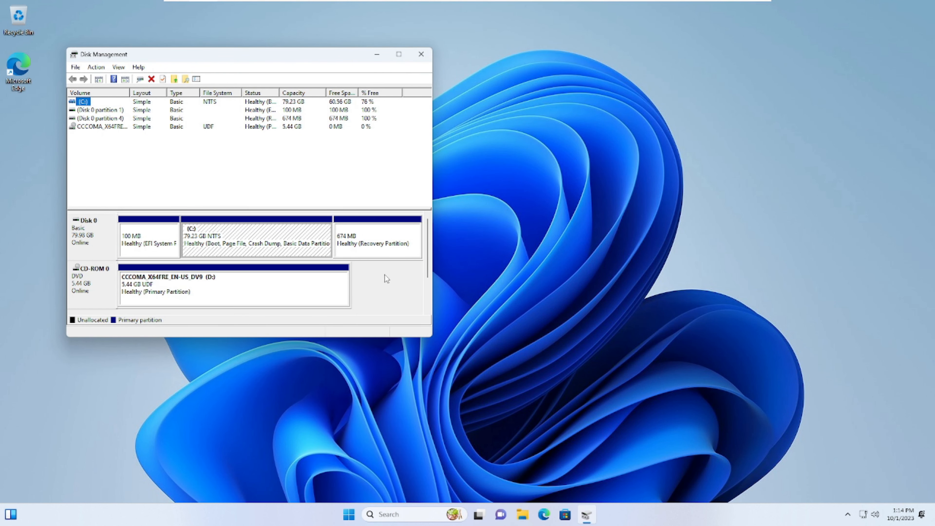
Shrink the C: volume by 30000 MB, leaving 29.30 GB unallocated, and close Disk Management
right_click(256, 239)
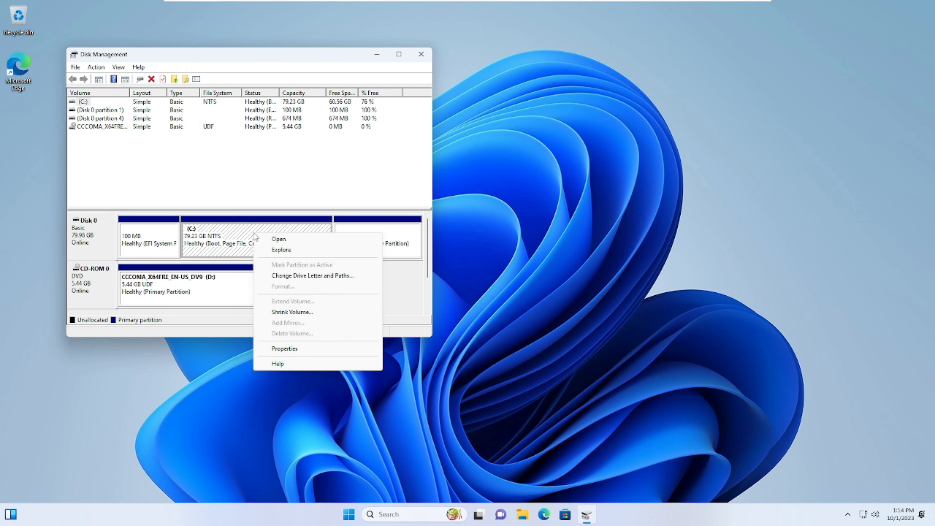
left_click(291, 312)
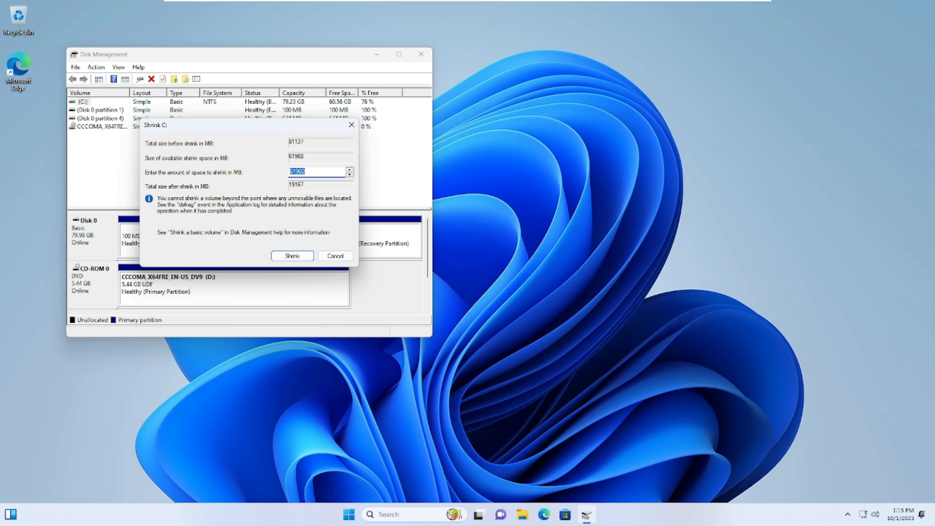
type("30000")
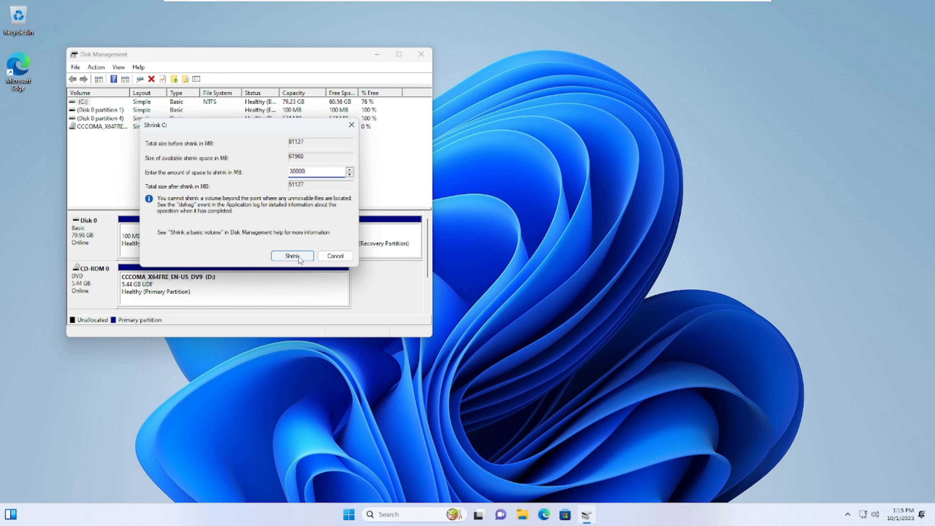
left_click(291, 256)
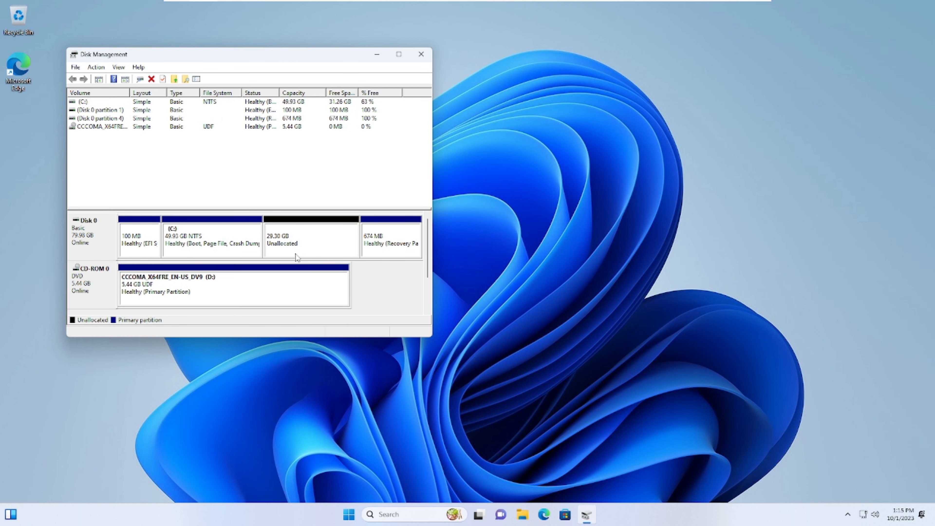
mouse_move(314, 241)
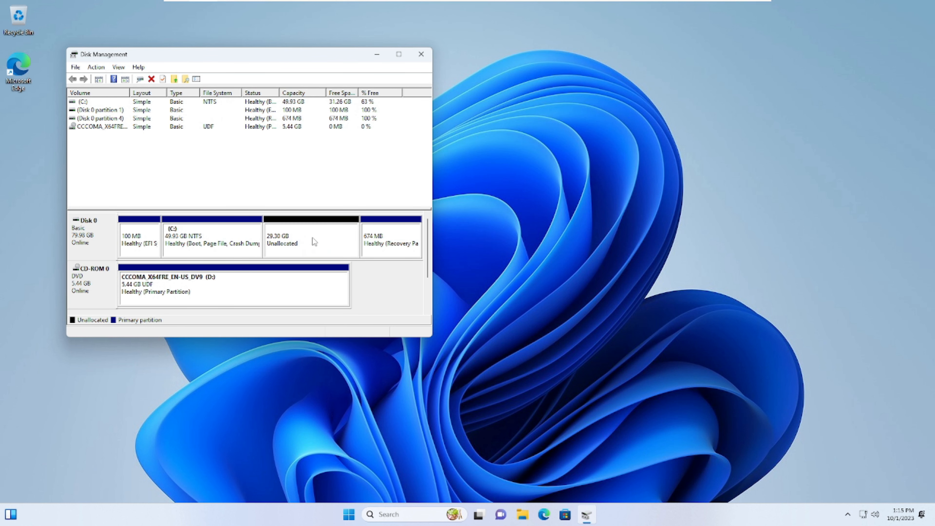
left_click(421, 54)
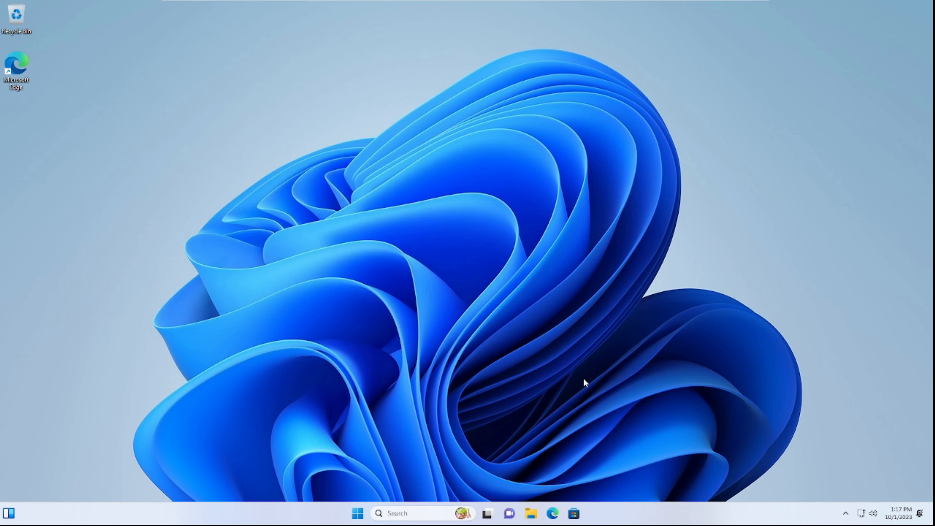
mouse_move(293, 447)
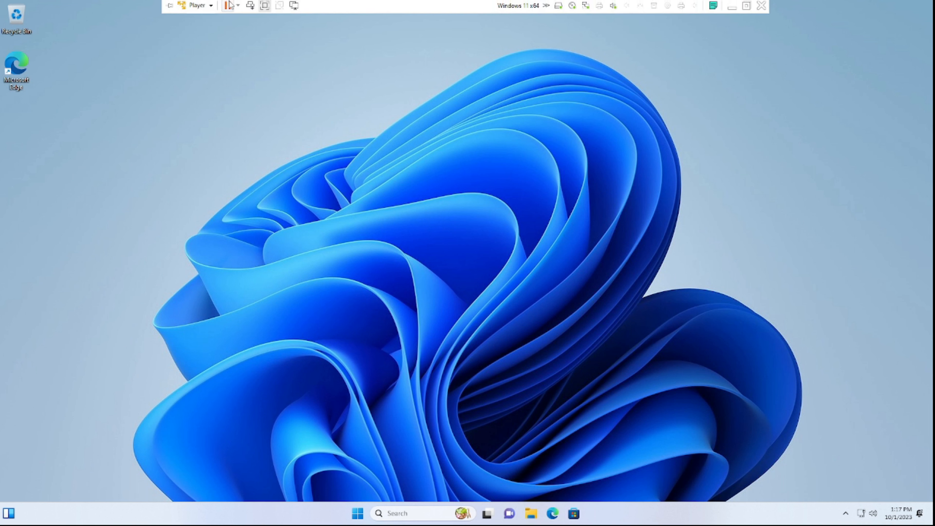
Reach the virtual CD/DVD (SATA) drive settings and browse for a disc image
left_click(198, 5)
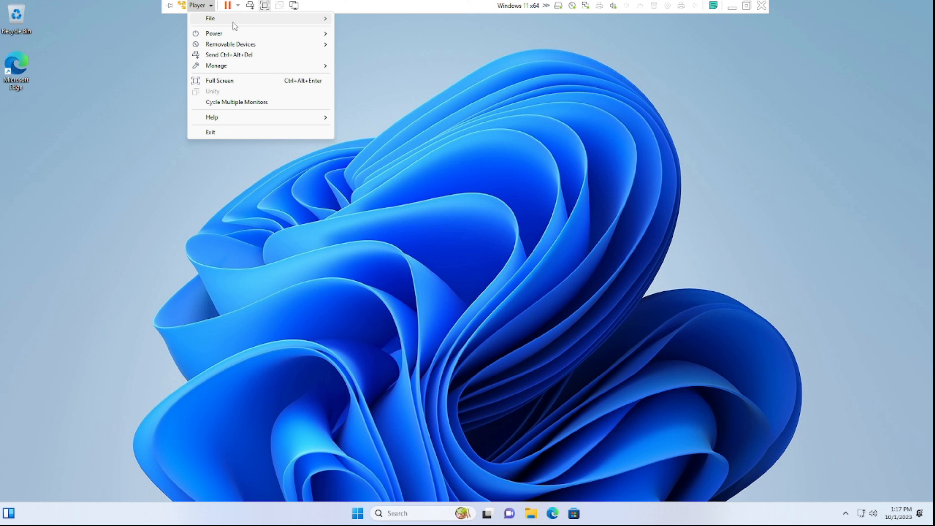
mouse_move(231, 44)
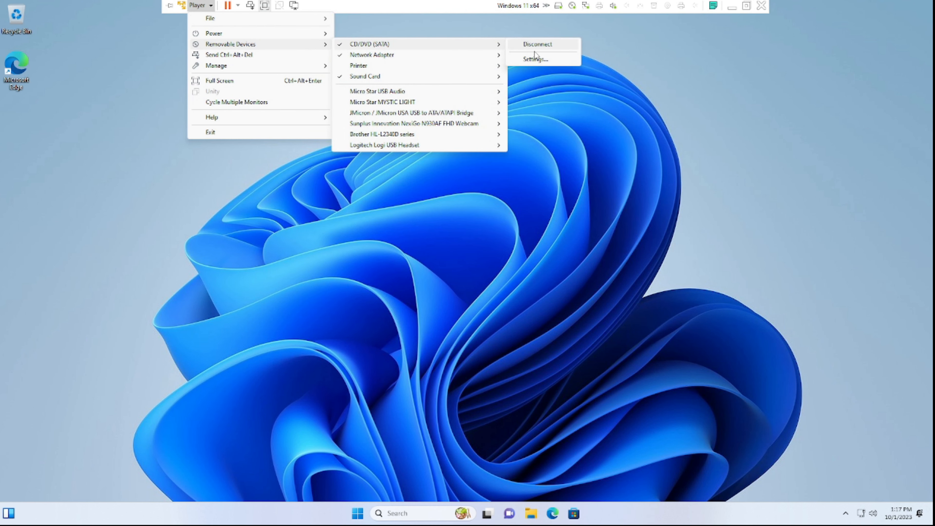
left_click(535, 58)
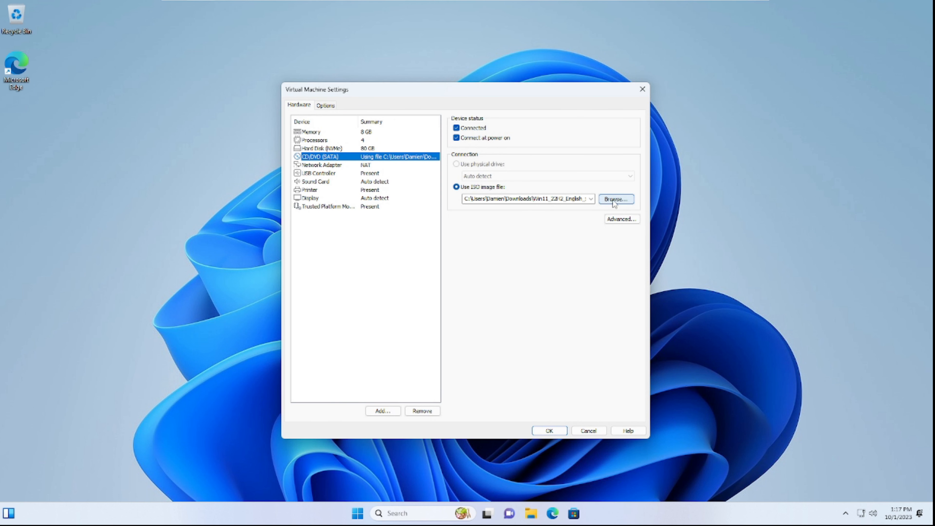
left_click(615, 198)
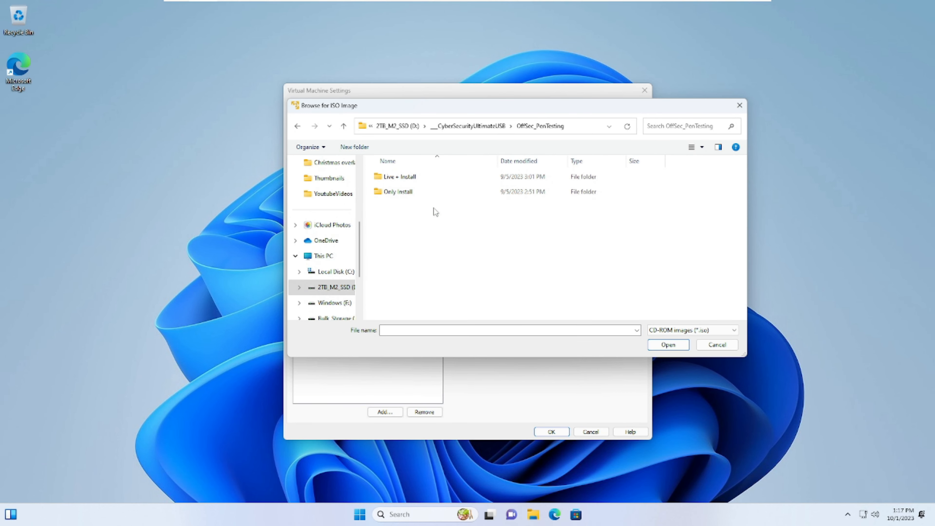
Load kali-linux-2023.3-live-amd64.iso from the Live + Install folder into the CD/DVD drive
double_click(398, 176)
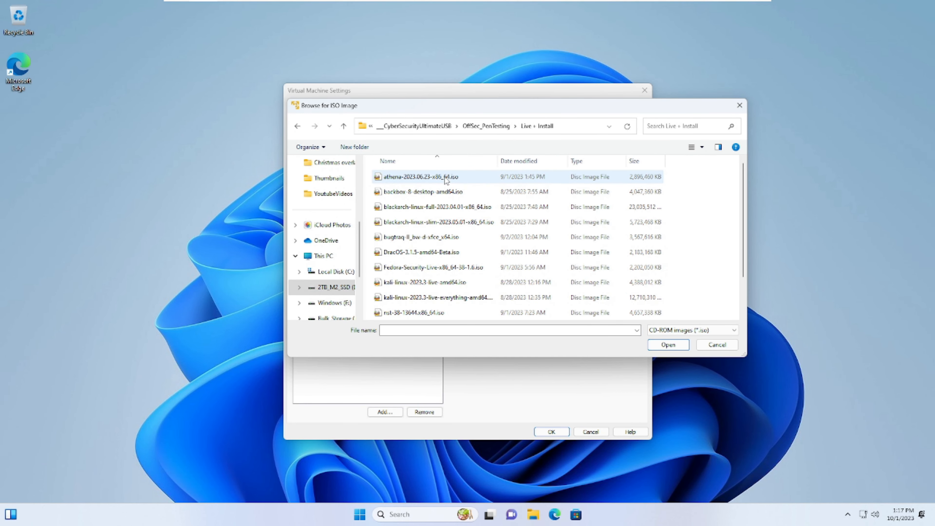
scroll("down", 3)
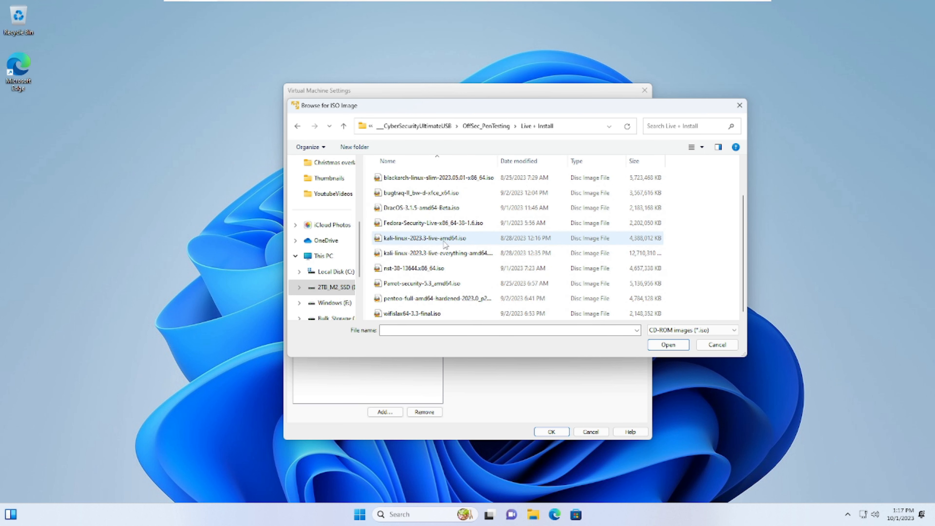
left_click(424, 238)
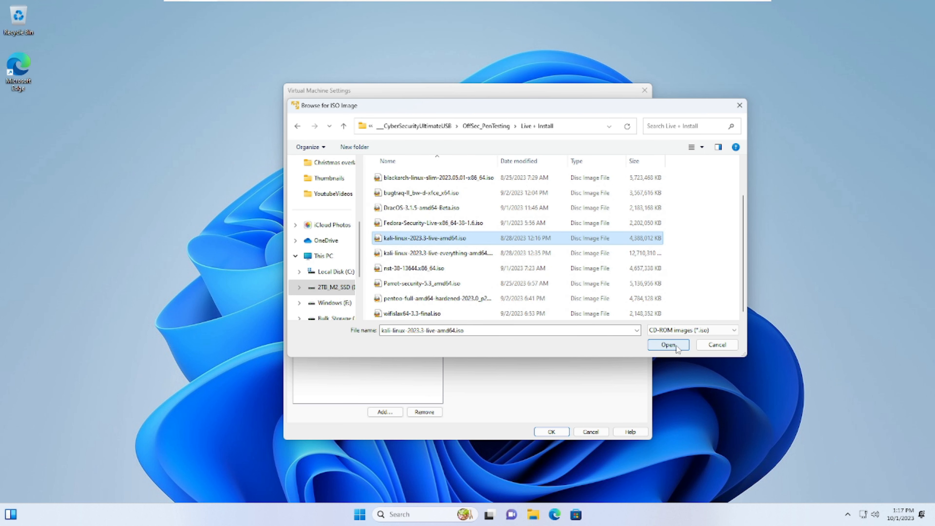
left_click(667, 344)
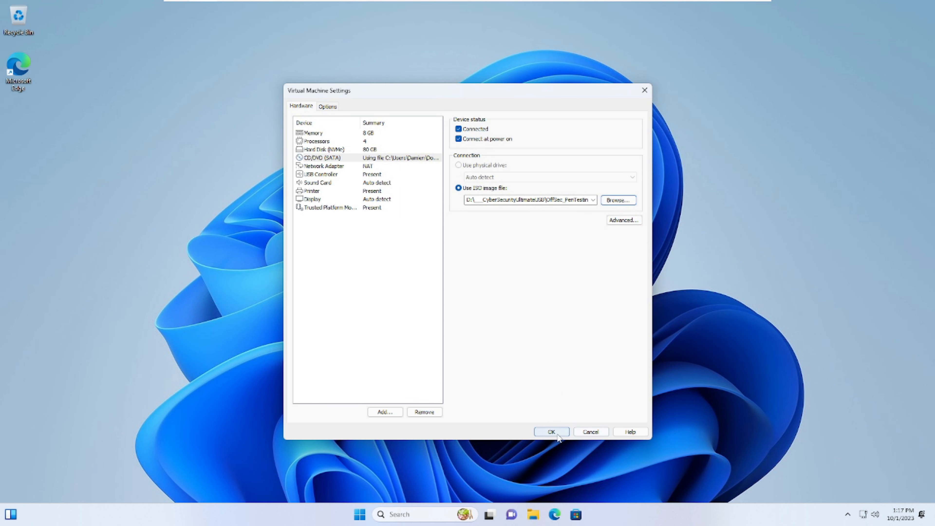
left_click(550, 431)
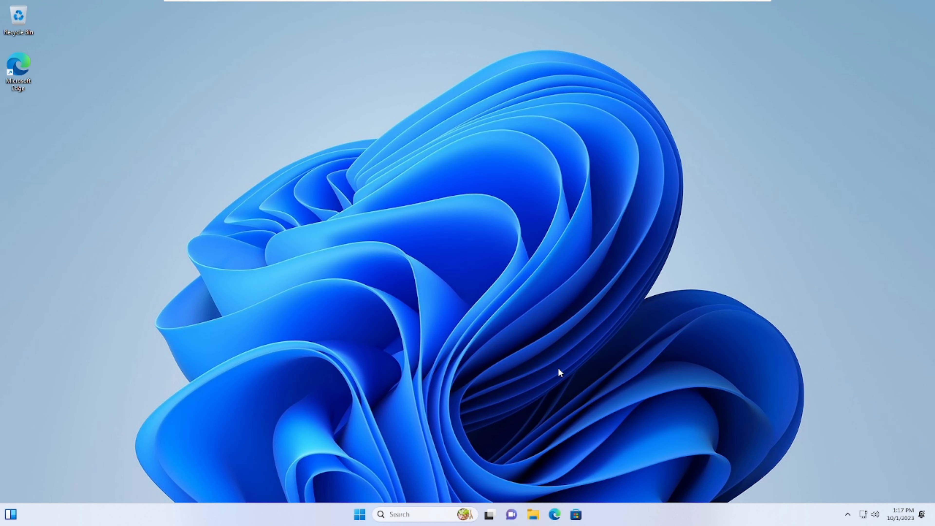
Restart Windows into the Kali boot menu and choose Start installer
right_click(358, 514)
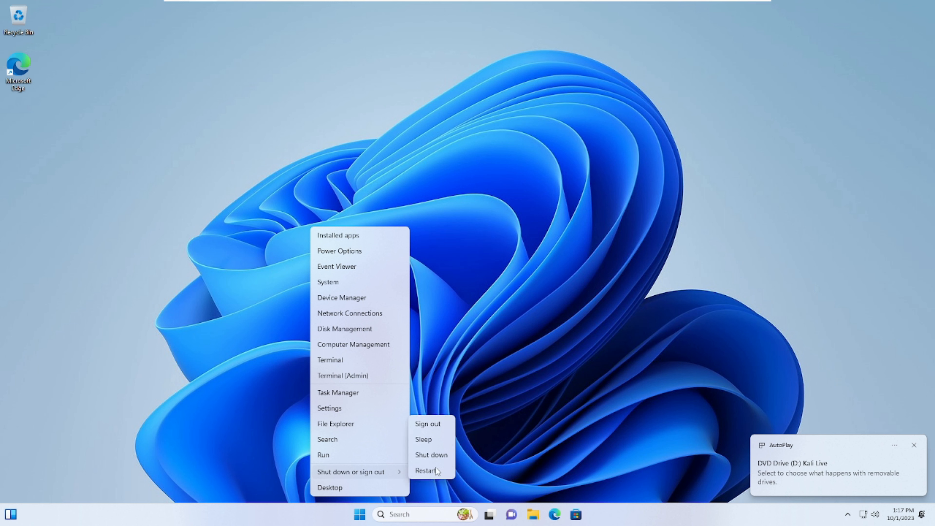
left_click(425, 471)
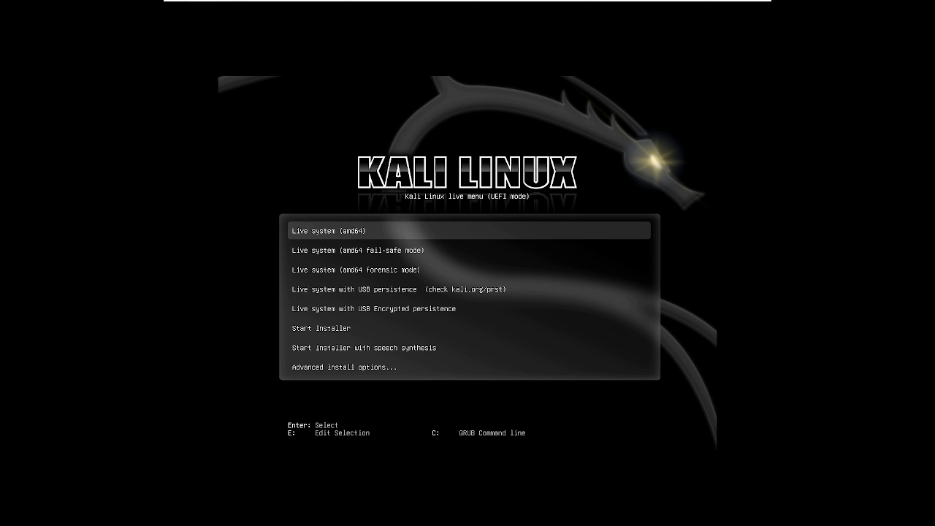
key("Down")
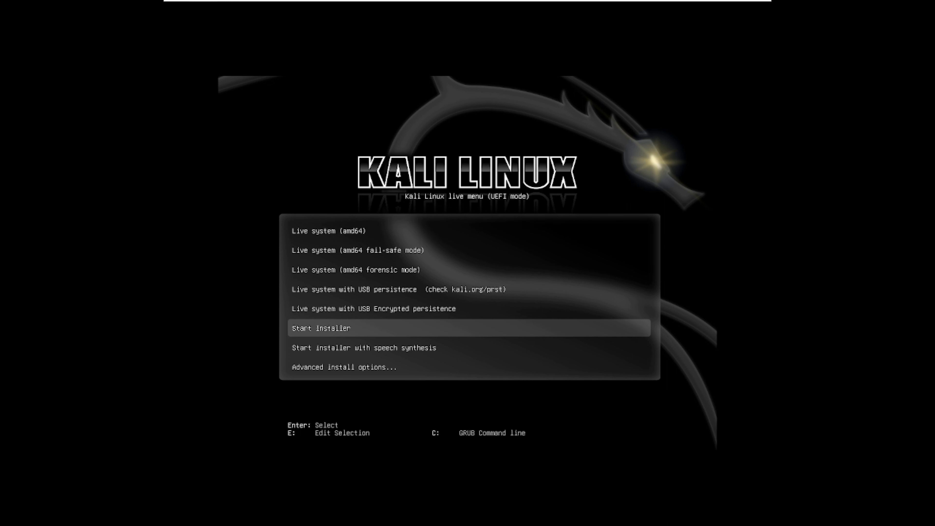
key("Return")
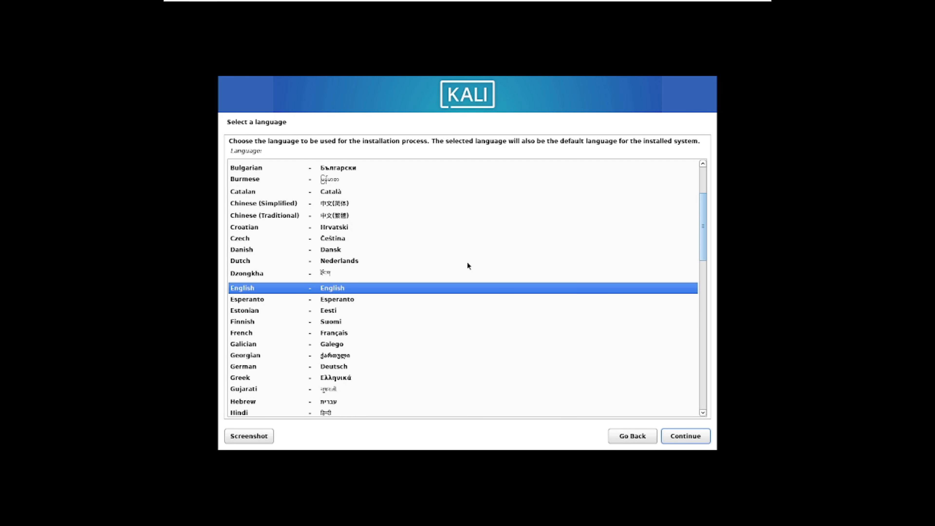
Accept English as the language and American English as the keyboard layout
left_click(685, 435)
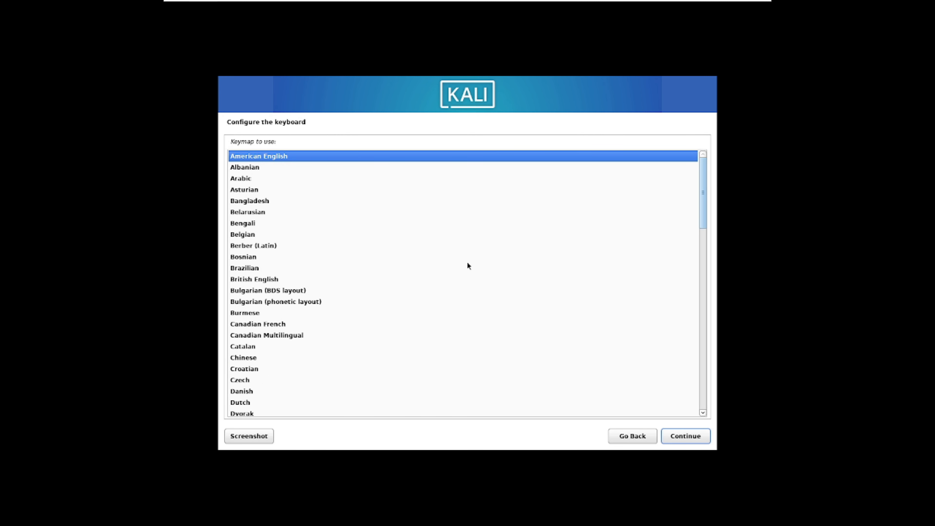
left_click(684, 435)
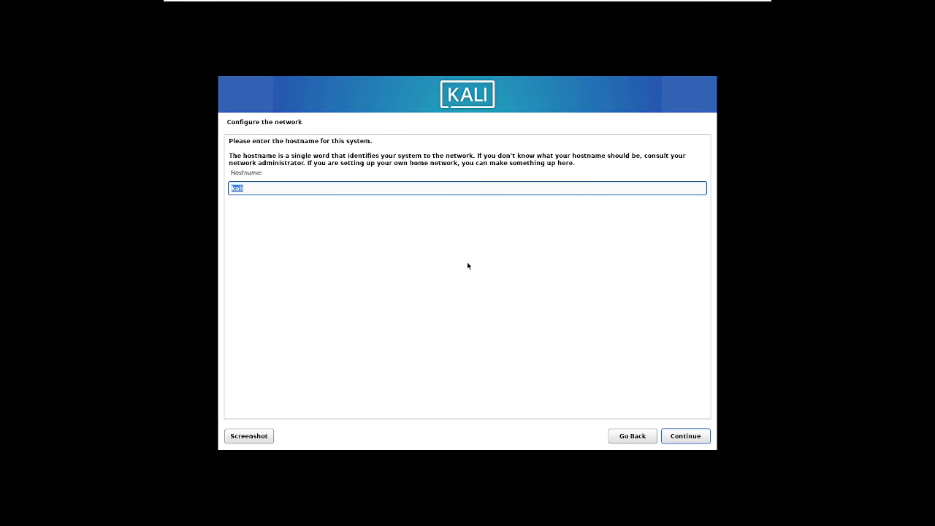
Keep hostname kali and create the new user with its full name and username
left_click(685, 436)
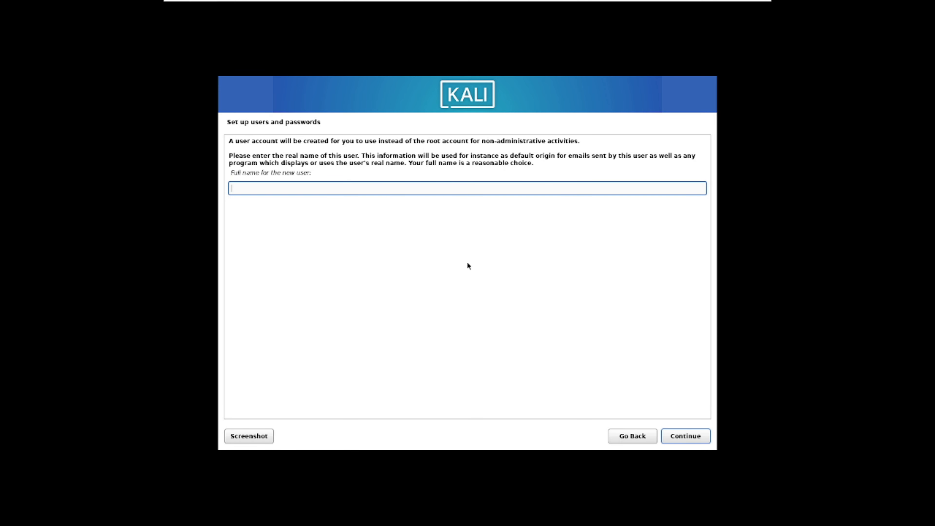
type("ha")
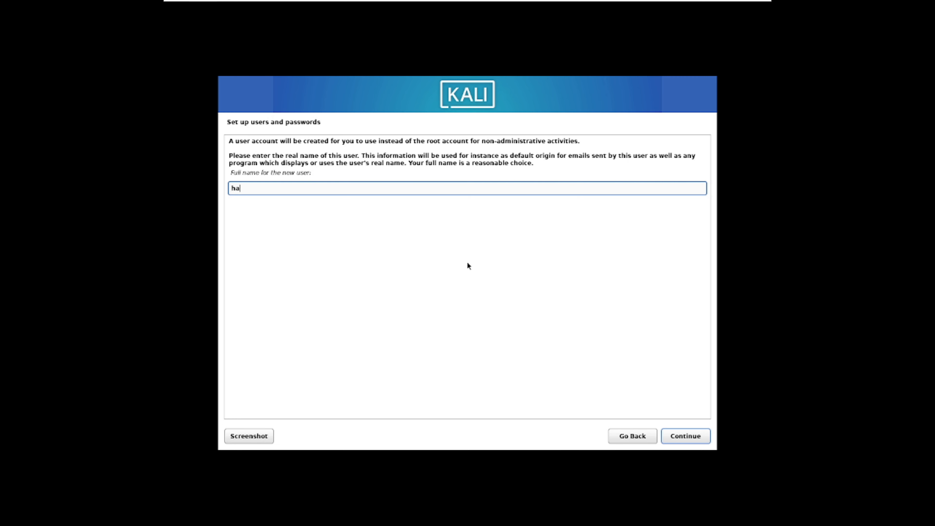
left_click(685, 436)
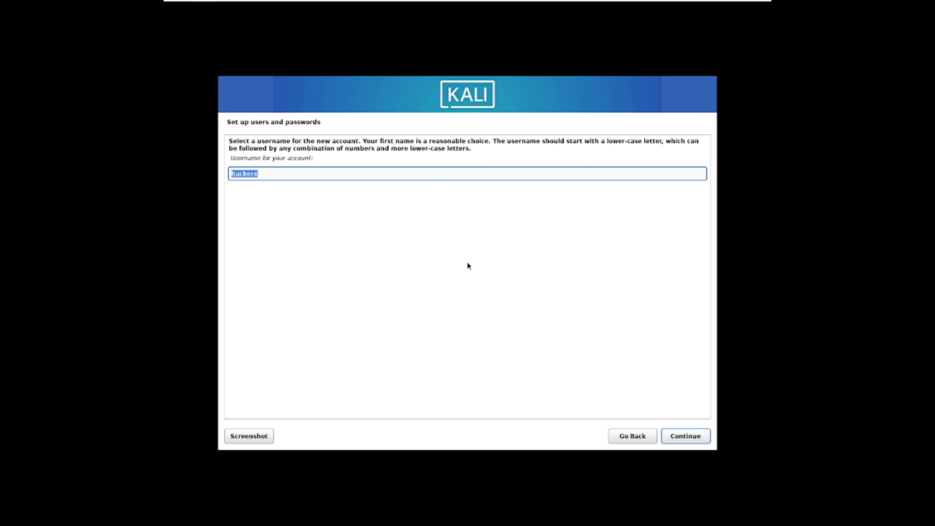
left_click(684, 436)
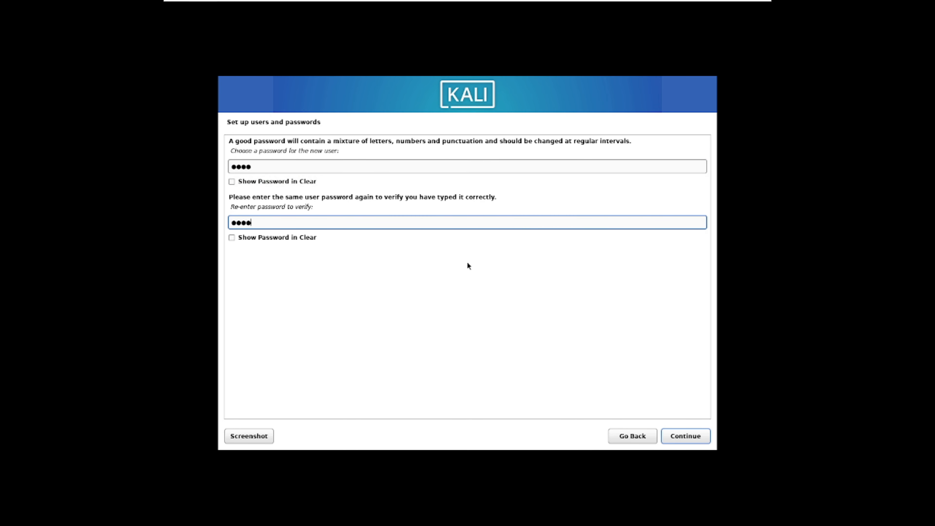
Confirm the matching account passwords and accept the Eastern time zone
left_click(684, 436)
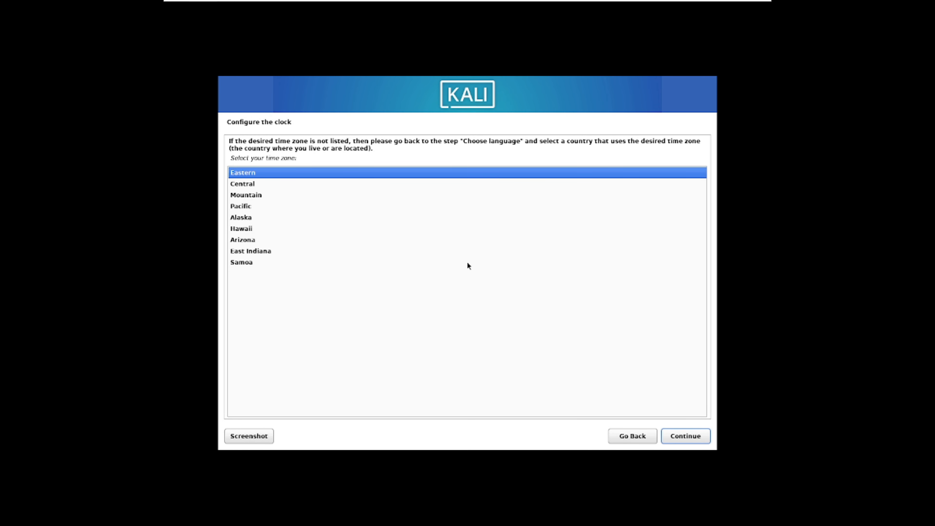
left_click(685, 436)
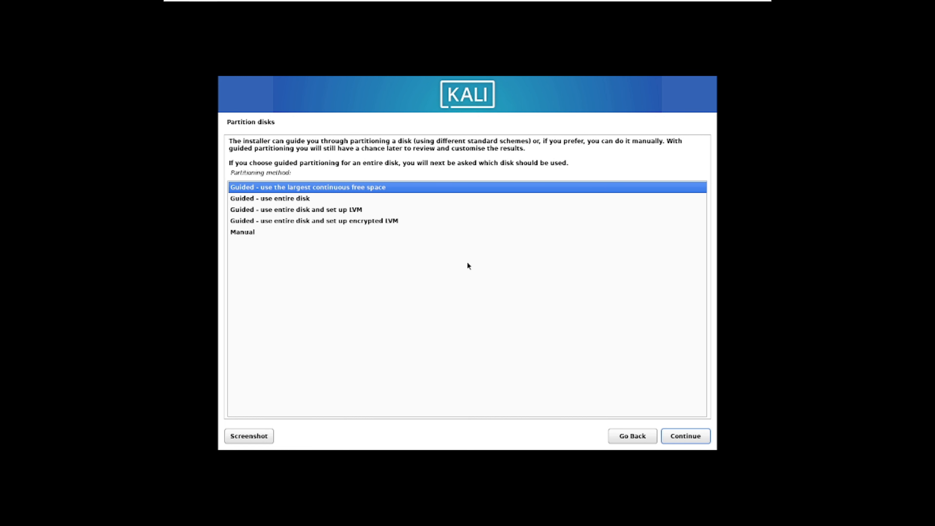
Use Guided partitioning on the largest free space, all files in one partition, and write changes to disk
left_click(683, 435)
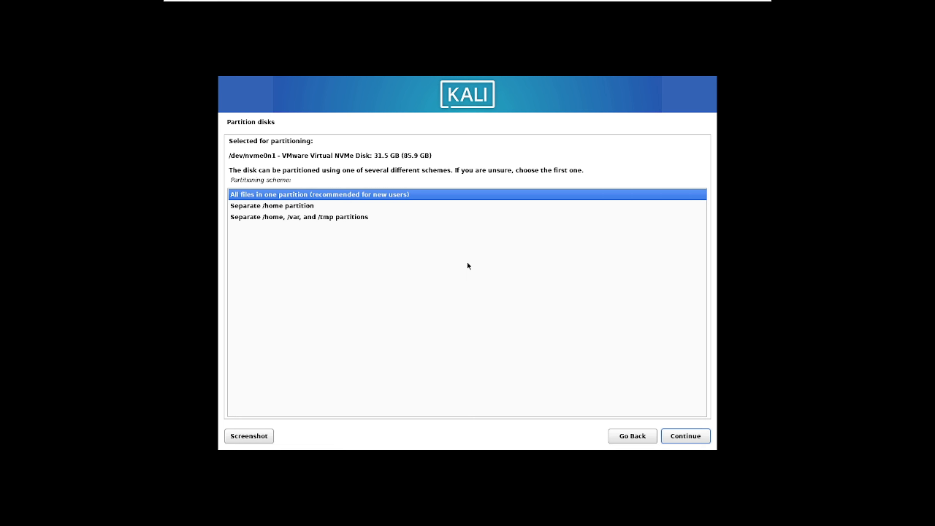
left_click(685, 436)
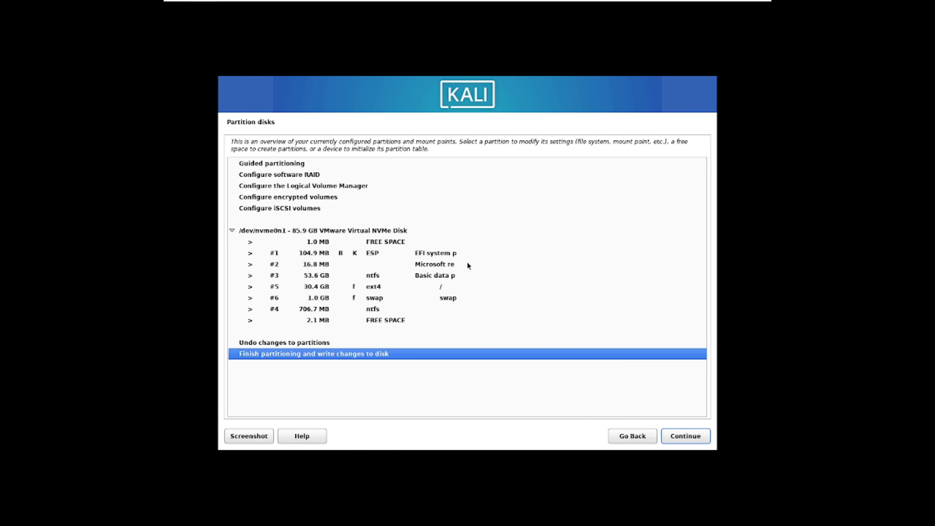
mouse_move(379, 291)
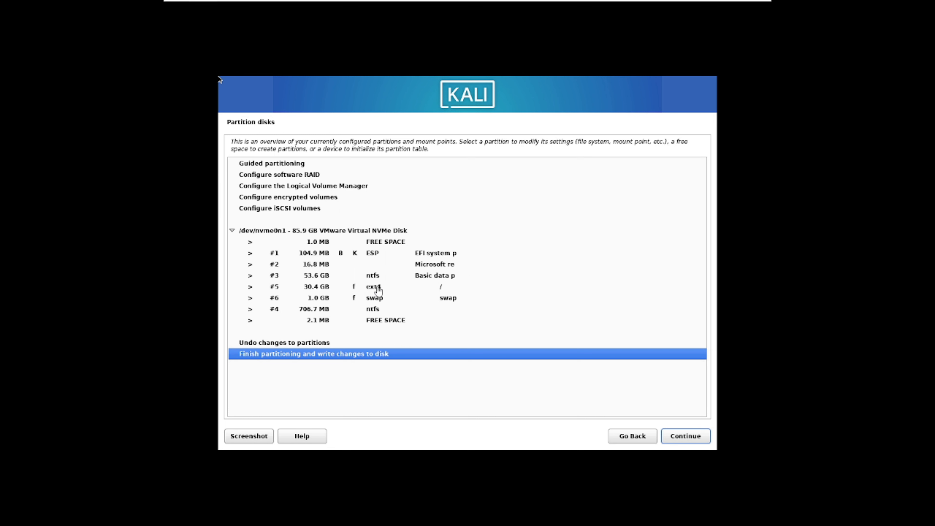
mouse_move(440, 422)
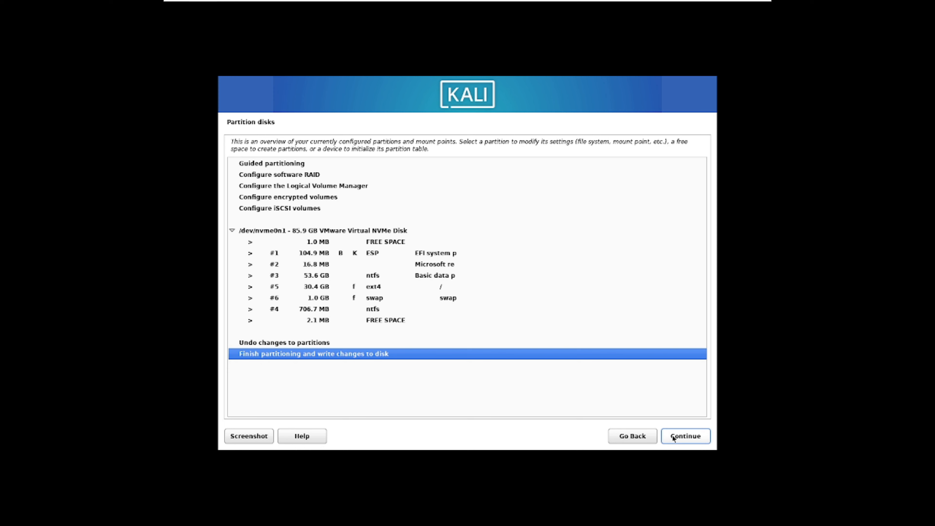
left_click(685, 436)
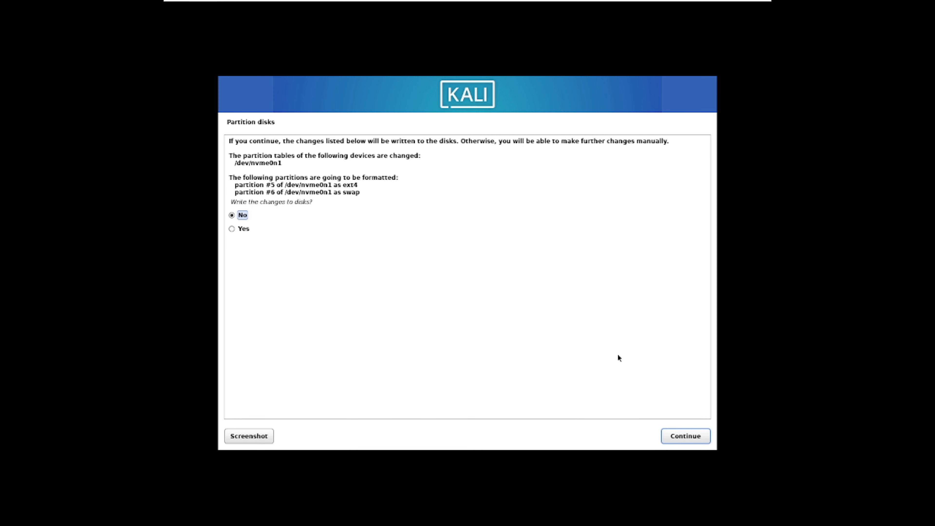
mouse_move(226, 147)
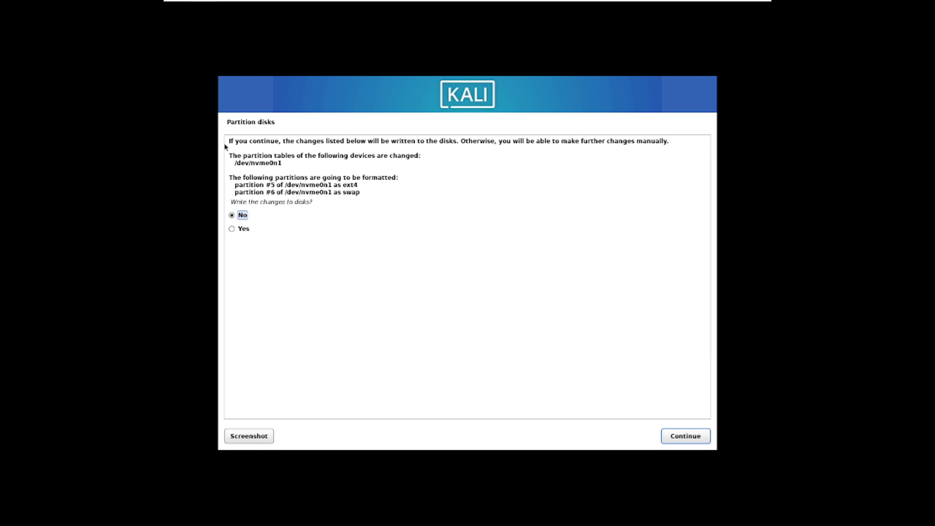
mouse_move(292, 277)
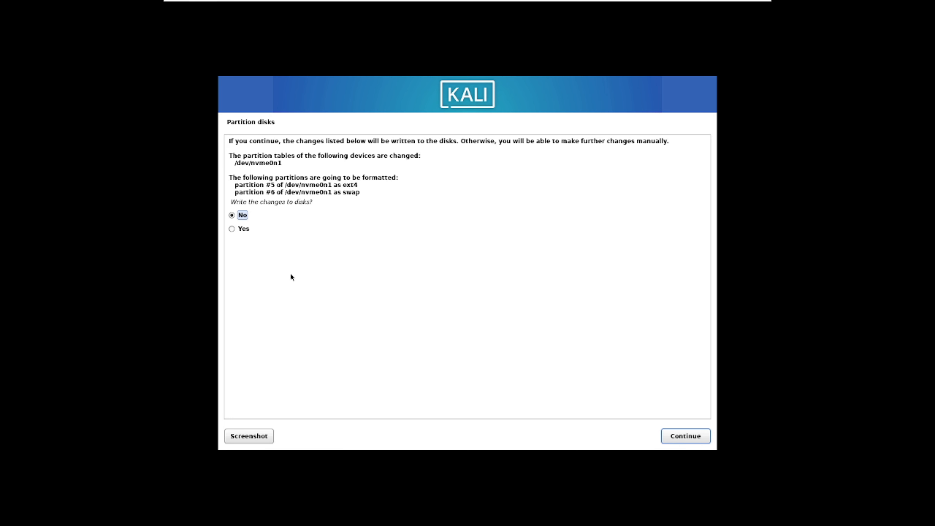
left_click(232, 229)
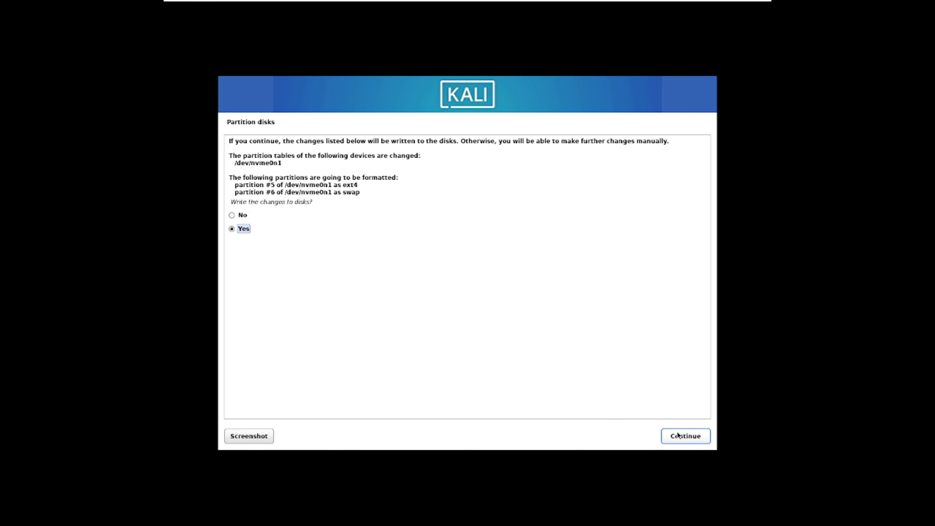
left_click(684, 435)
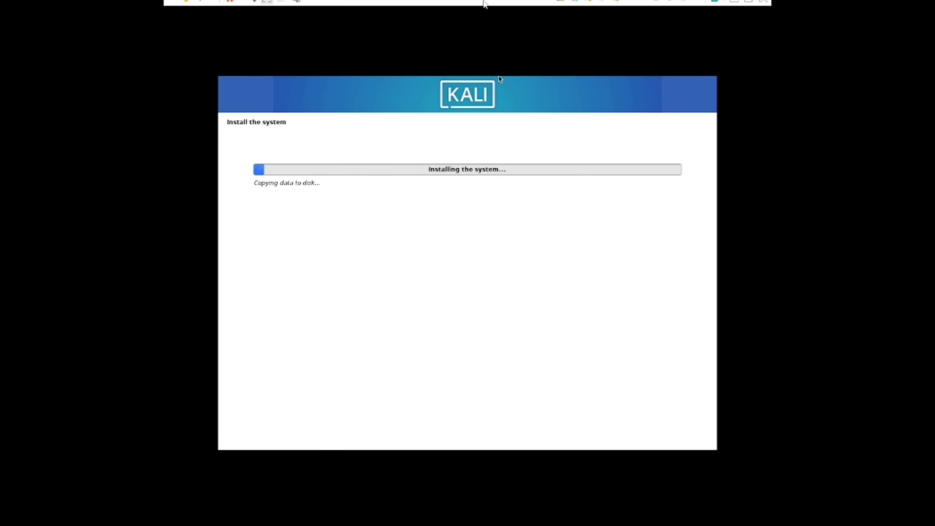
mouse_move(483, 287)
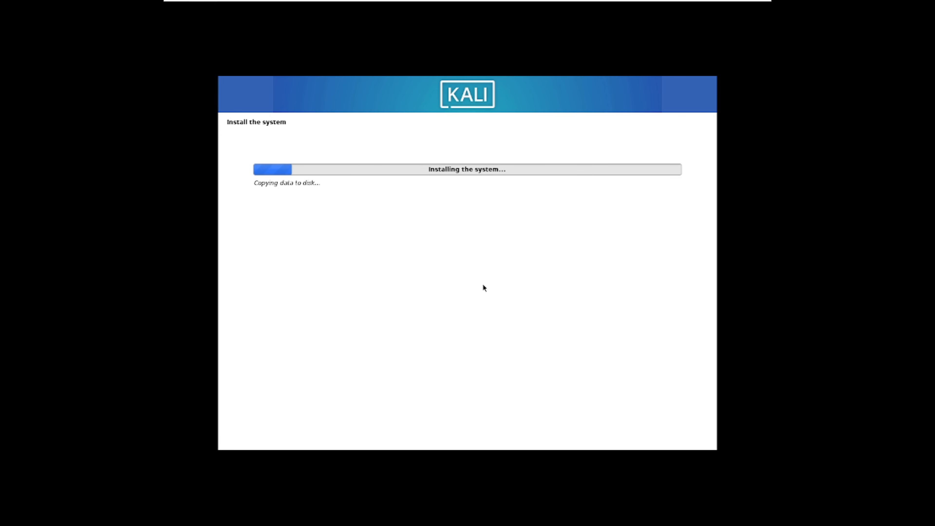
mouse_move(43, 311)
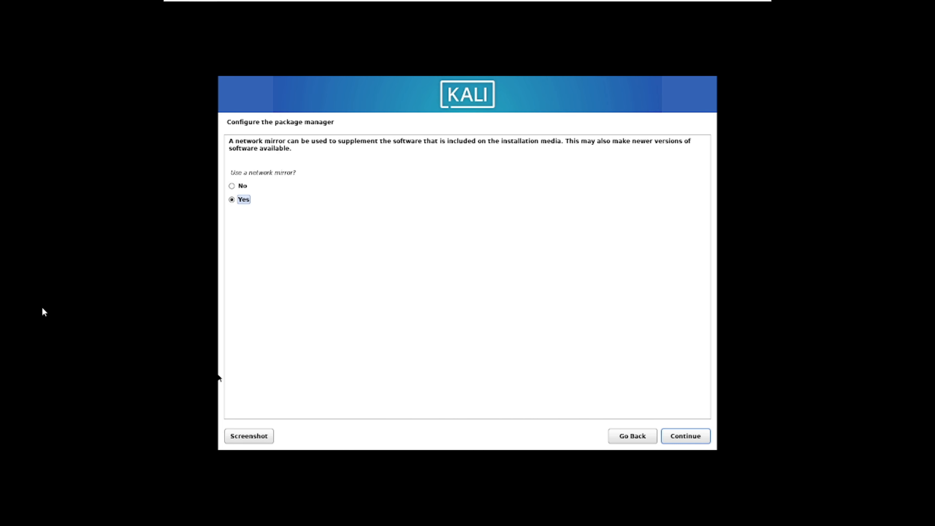
mouse_move(695, 439)
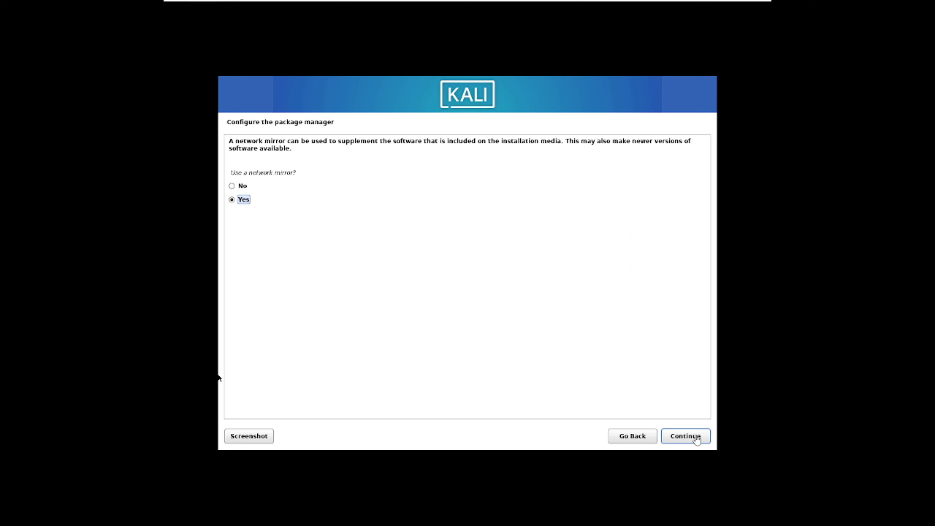
mouse_move(634, 381)
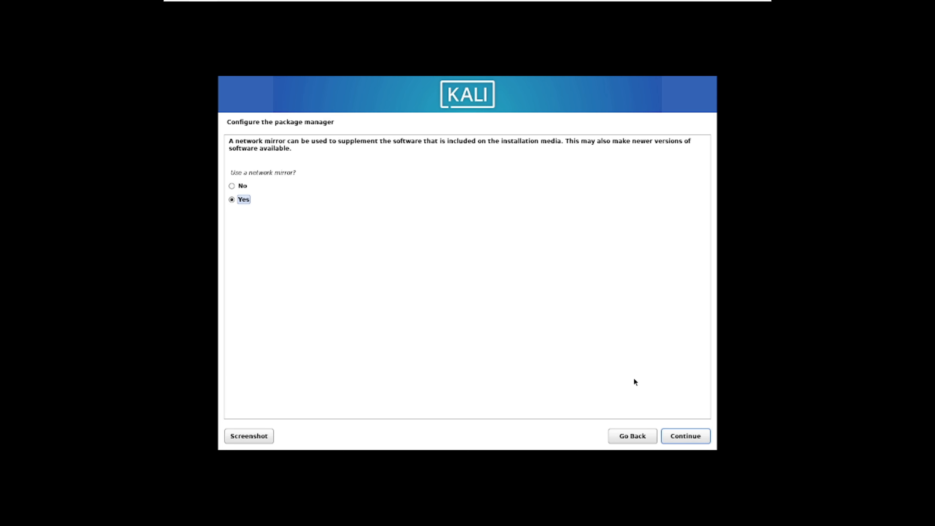
Decline the network mirror for the package manager and continue
left_click(231, 186)
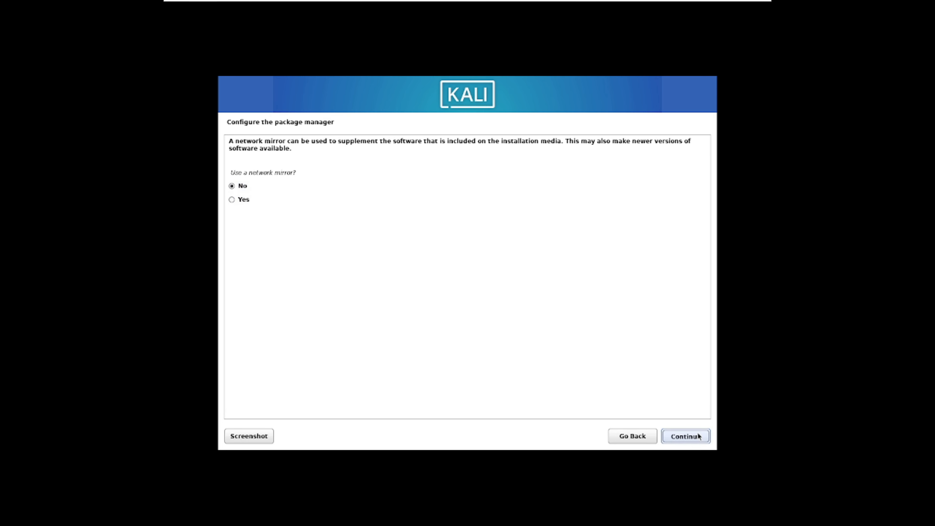
left_click(684, 436)
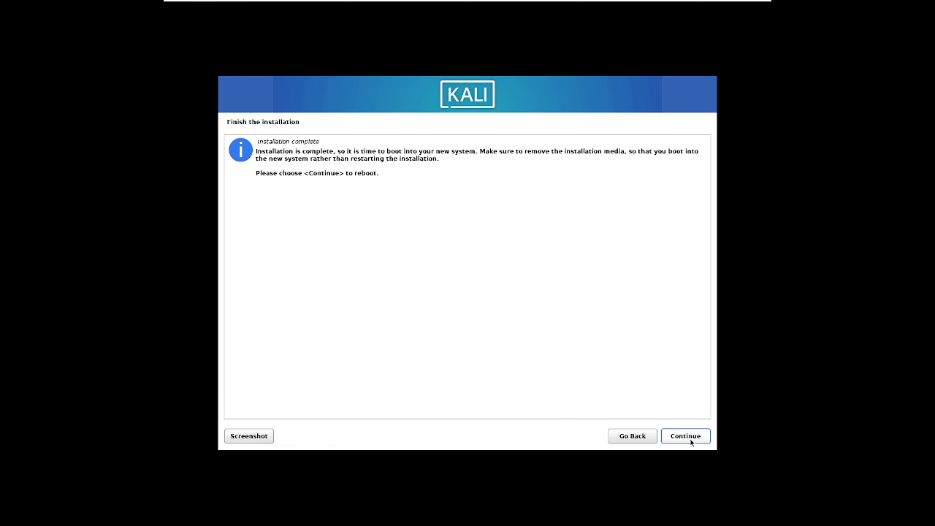
Continue from the Installation complete screen to reboot into the new Kali system
left_click(684, 435)
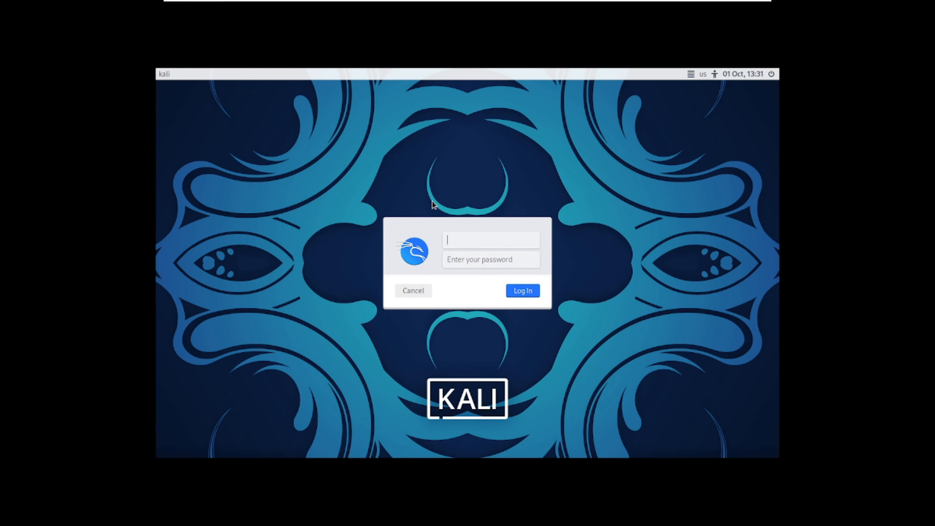
Log in to the new account, retrying once after an incorrect password
left_click(521, 291)
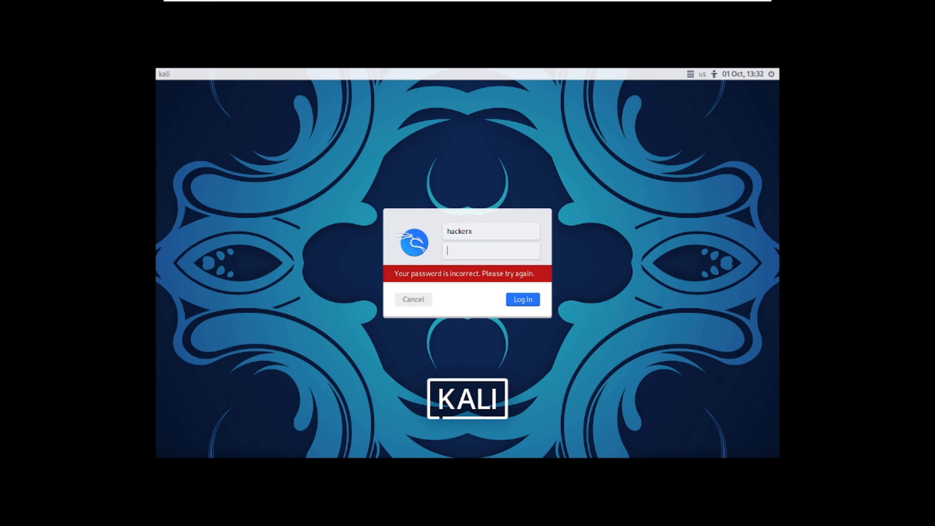
left_click(522, 299)
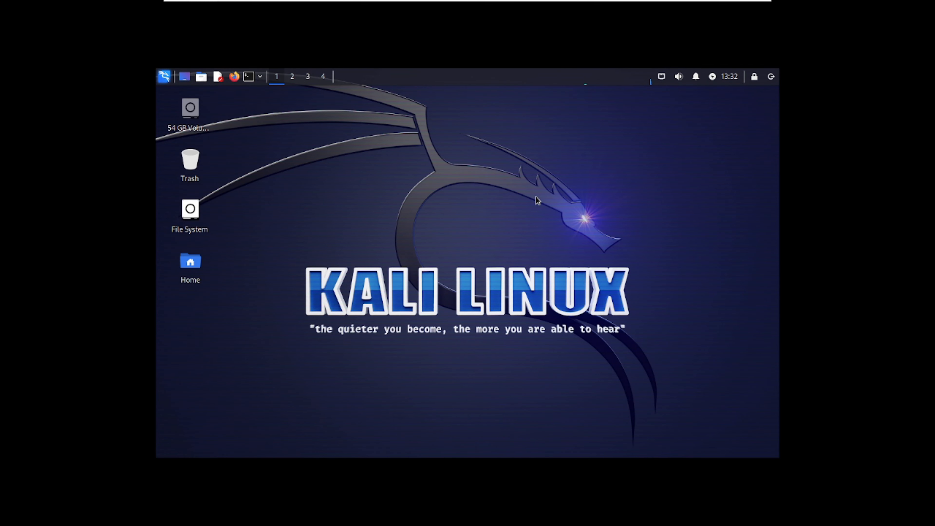
mouse_move(282, 122)
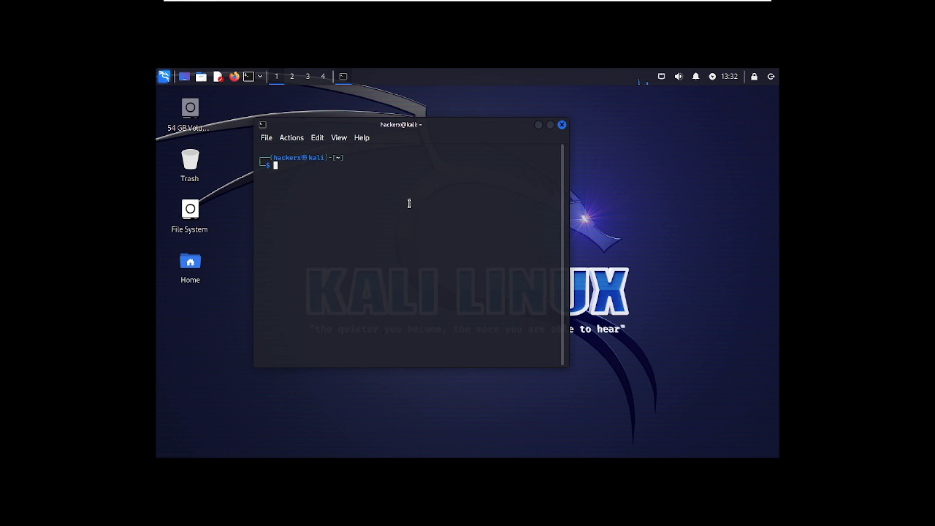
Run sudo reboot in the terminal and confirm the sudo password
type("sudo reboot")
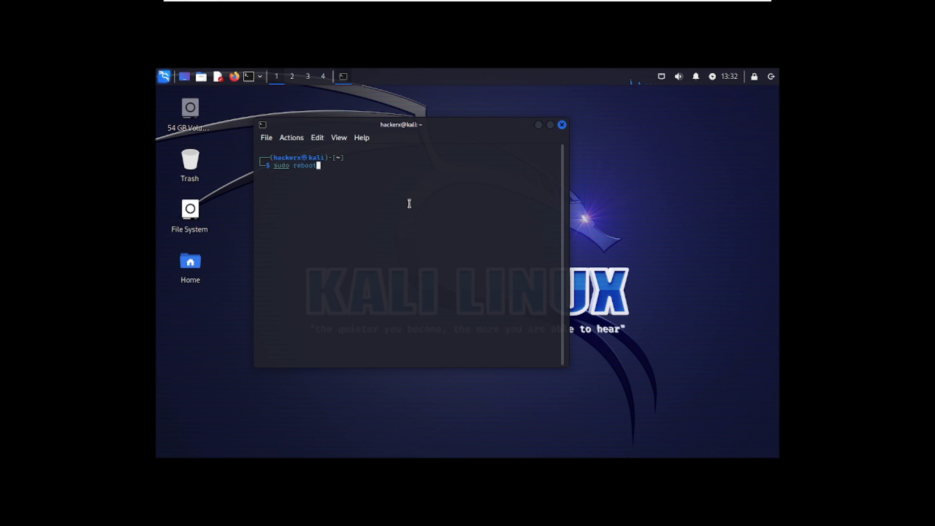
key("Return")
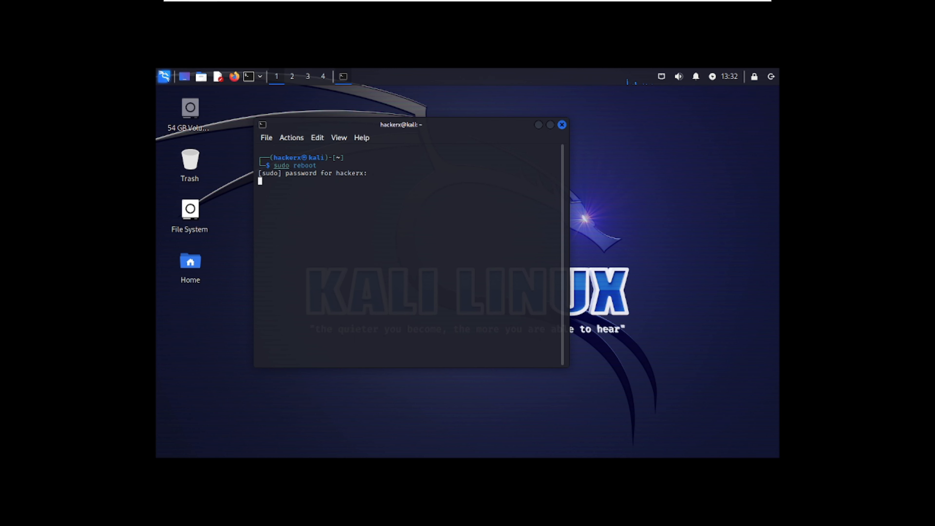
key("Return")
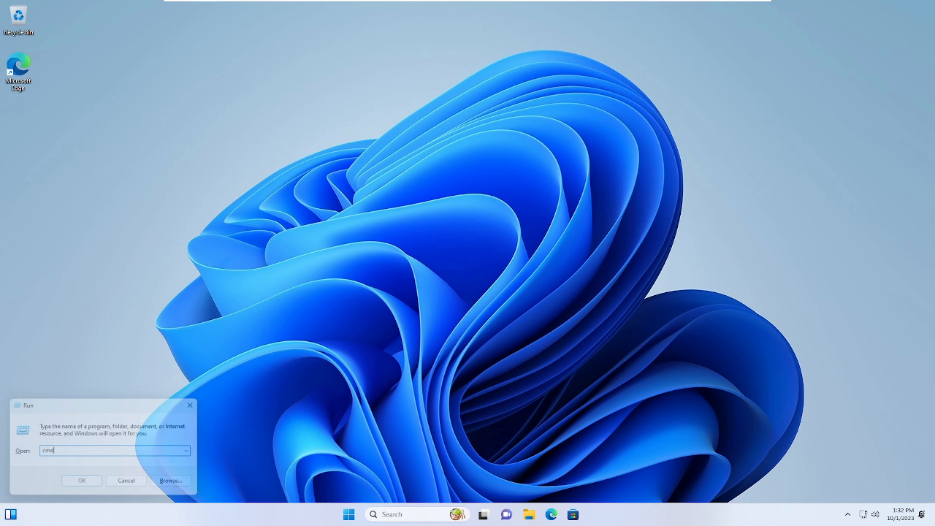
Restart Windows from Command Prompt with shutdown -r to bring back the boot menu
left_click(82, 480)
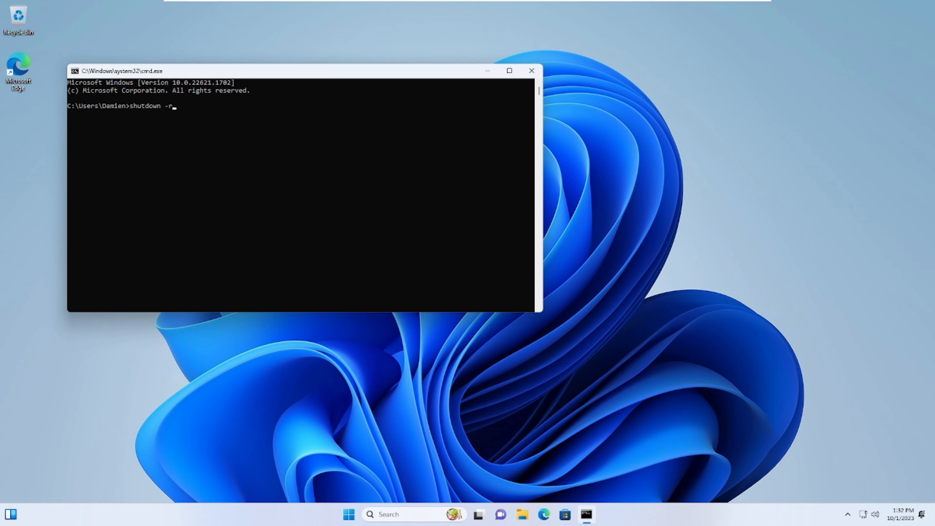
key("Return")
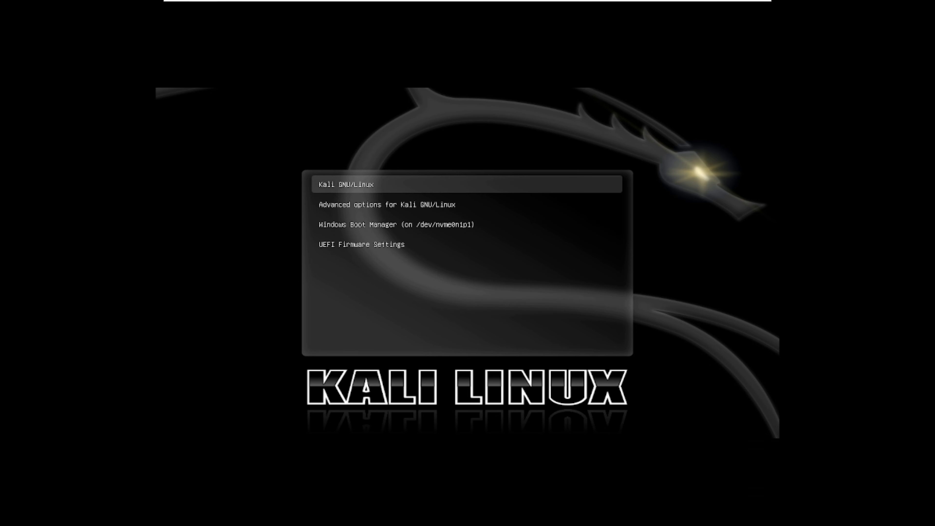
Boot Kali GNU/Linux from GRUB and sign in as hackerx to reach the desktop
key("Return")
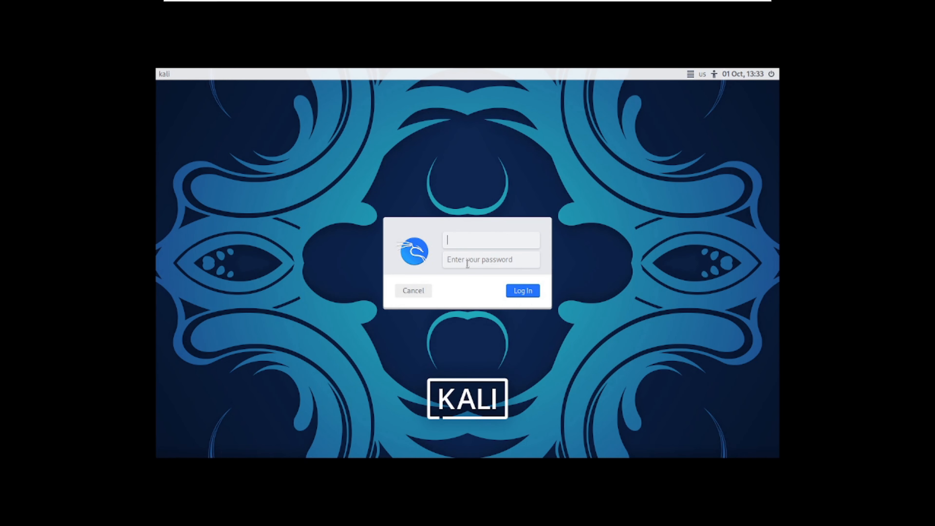
type("h")
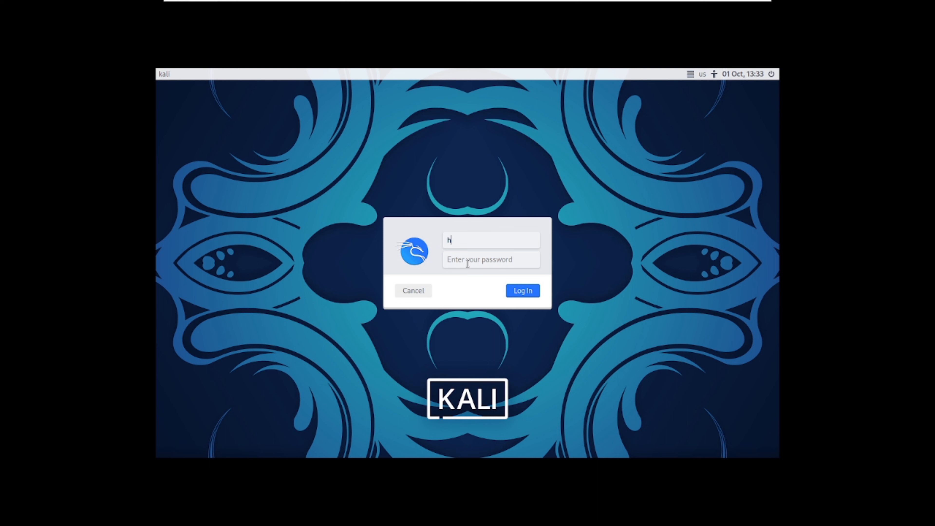
type("ackerx")
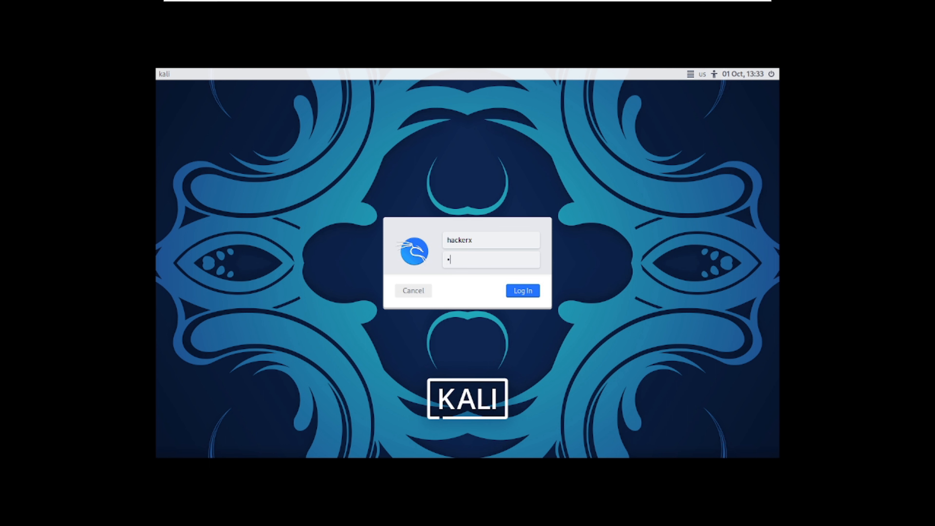
left_click(522, 291)
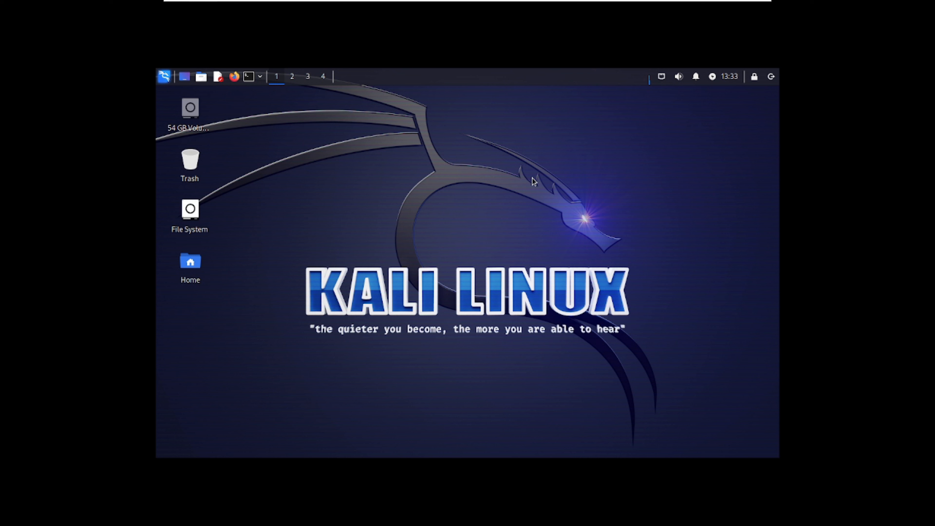
mouse_move(568, 340)
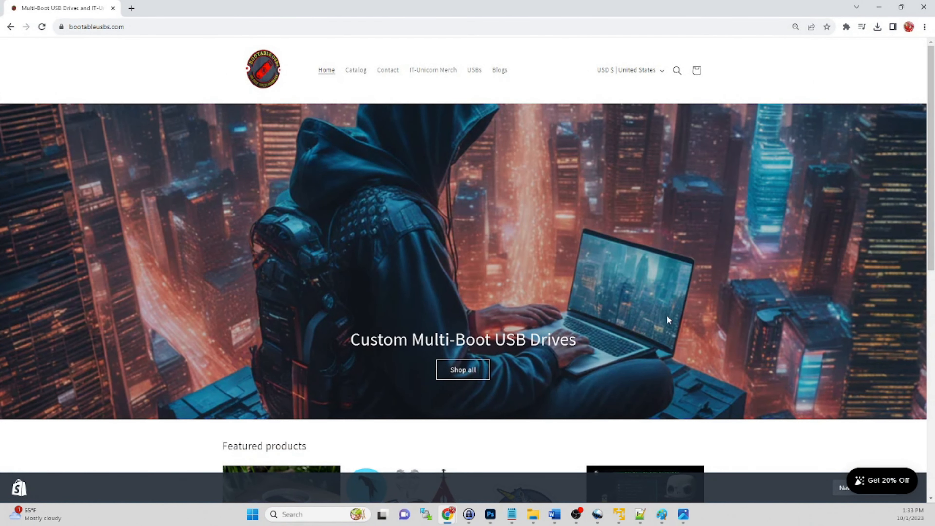
mouse_move(499, 164)
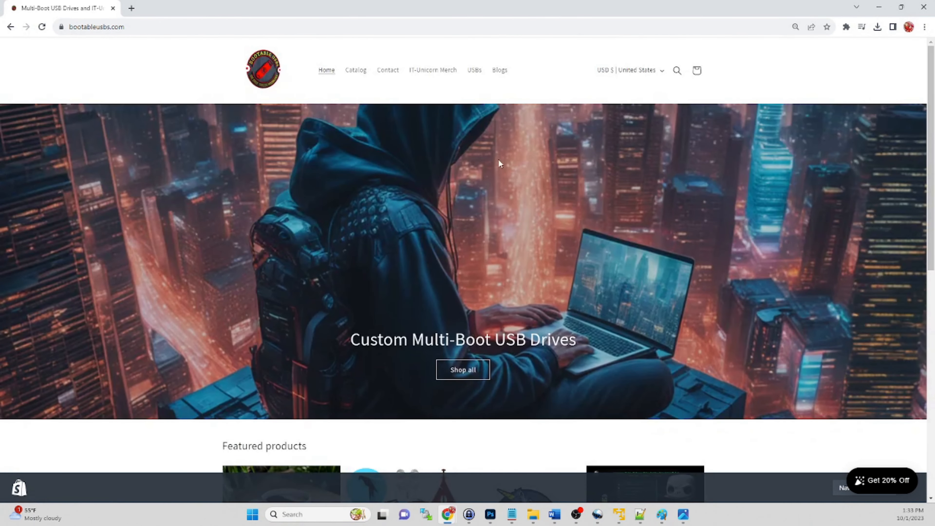
From the USBs collection, view the Ultimate 46 Bootable USB Drive page and scroll its description
left_click(475, 70)
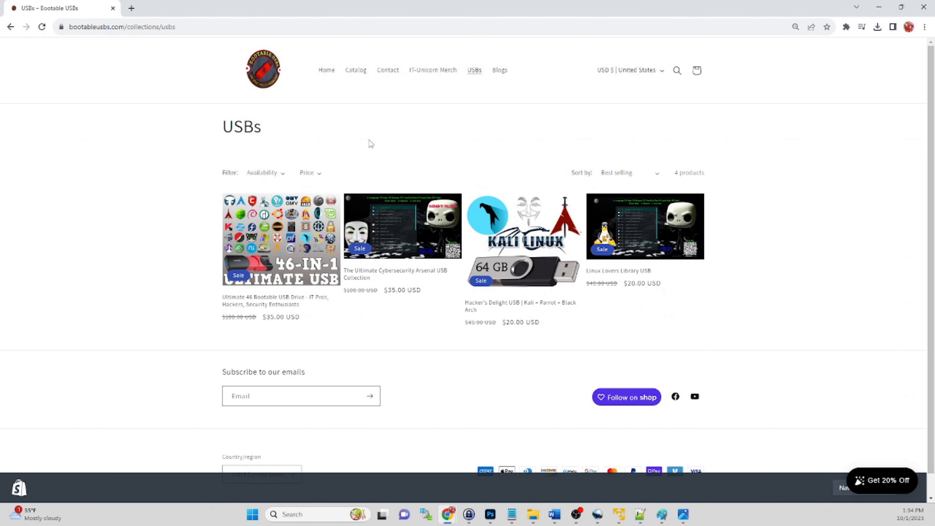
mouse_move(281, 239)
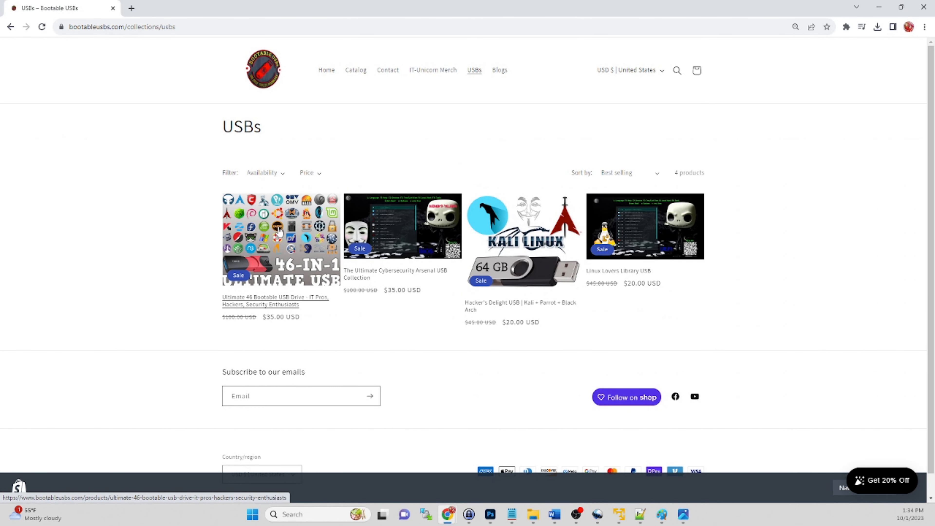
mouse_move(399, 228)
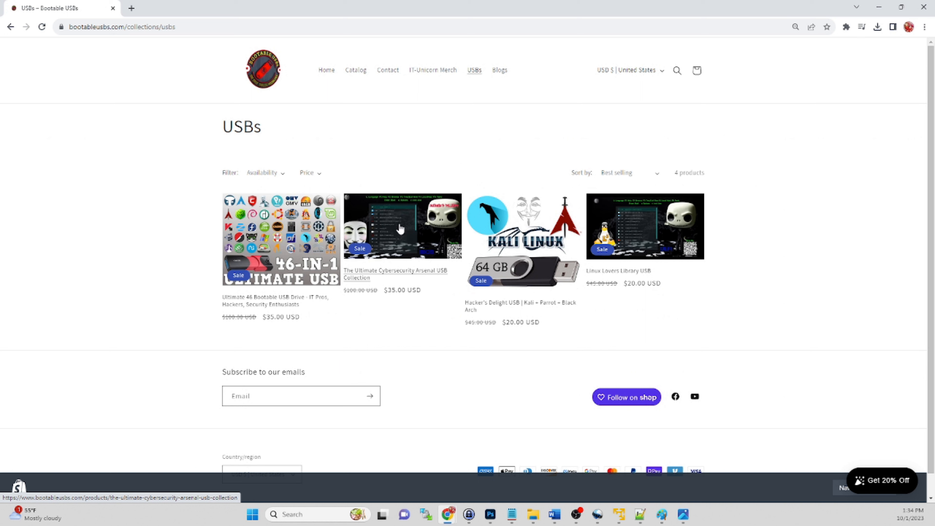
mouse_move(407, 214)
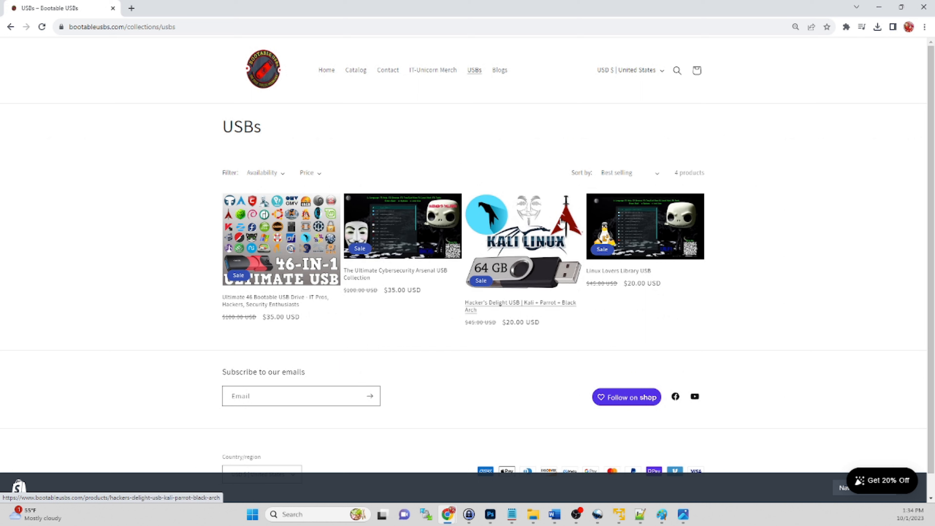
mouse_move(265, 341)
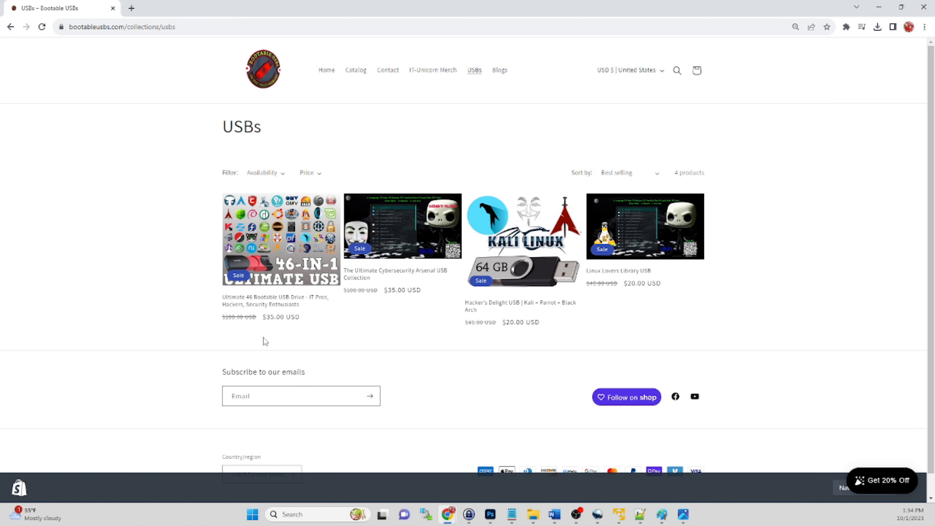
left_click(280, 239)
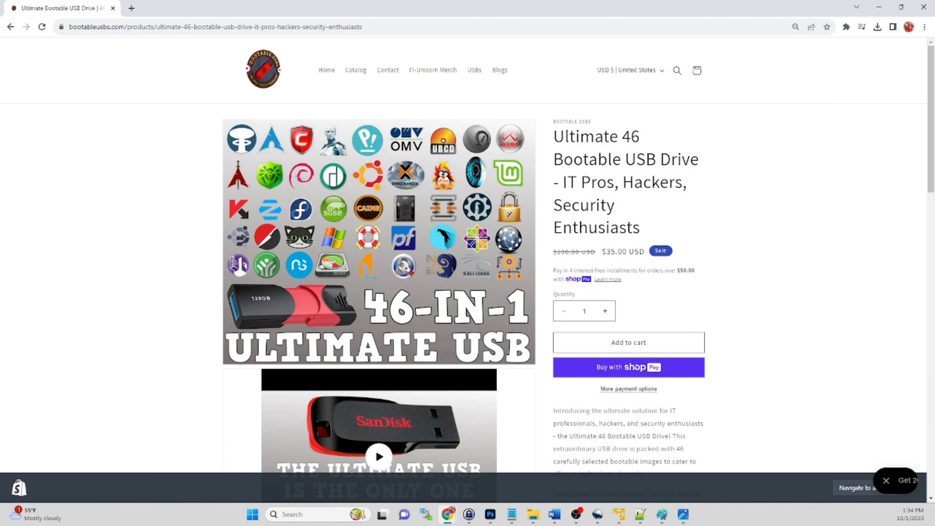
scroll("down", 3)
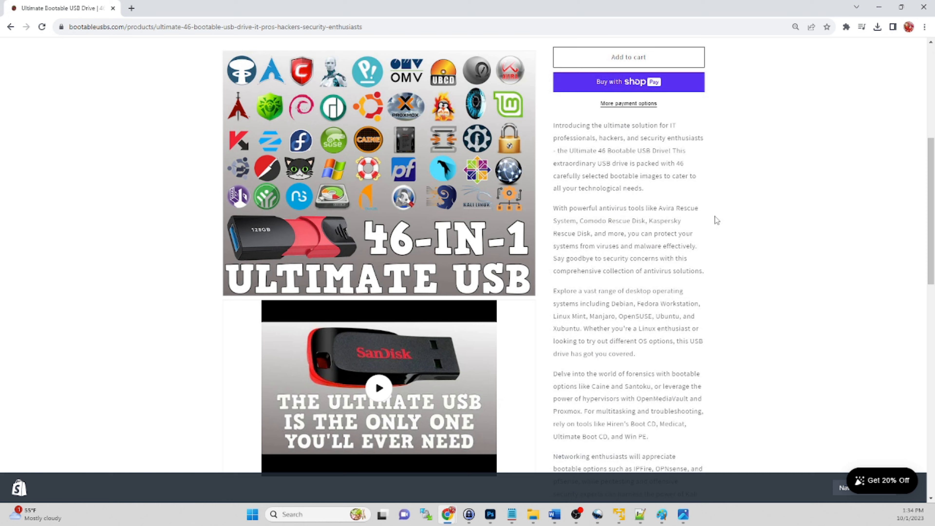
scroll("down", 3)
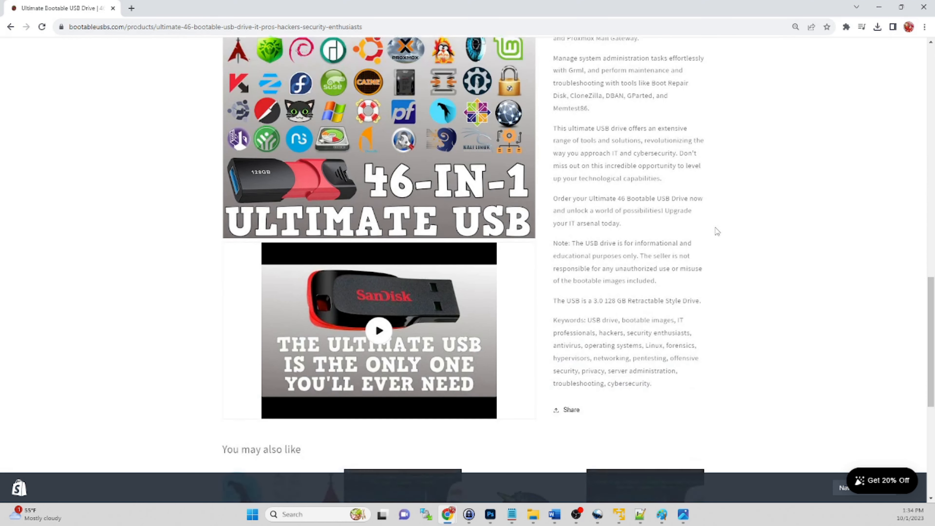
scroll("down", 3)
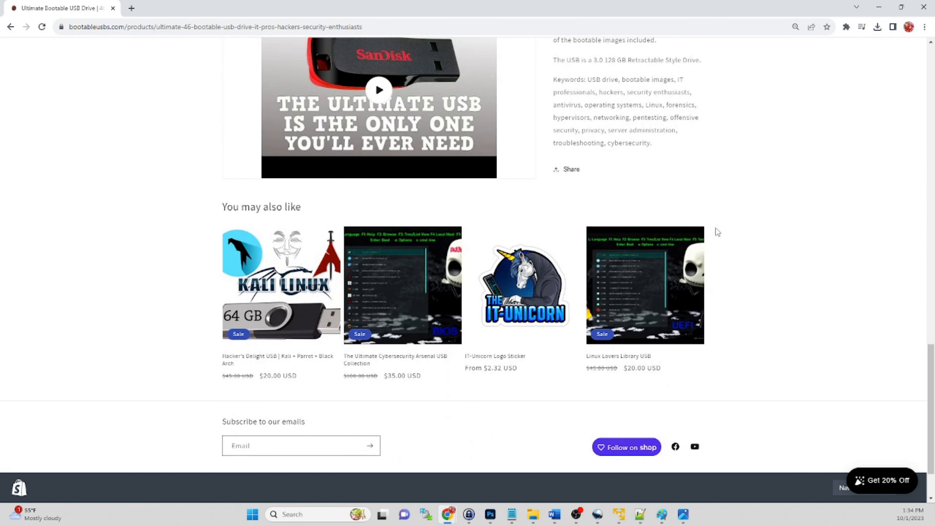
scroll("up", 3)
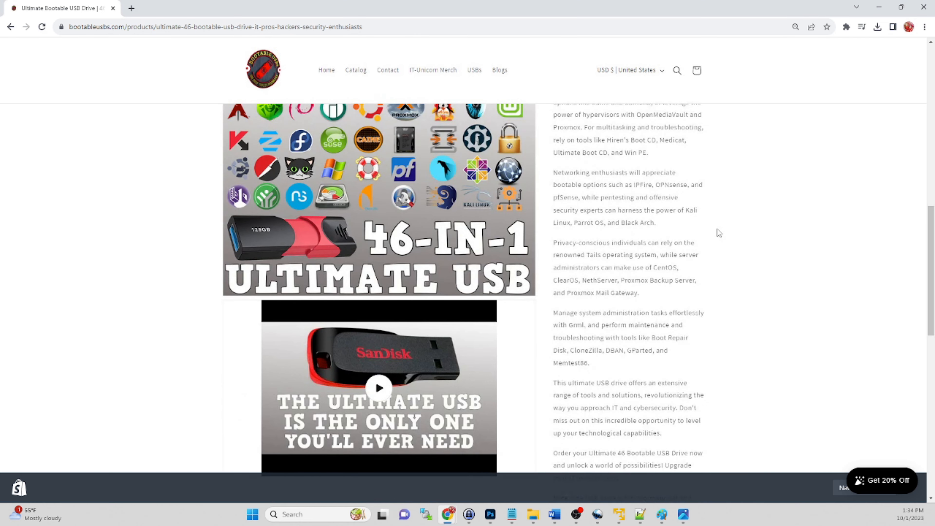
scroll("up", 3)
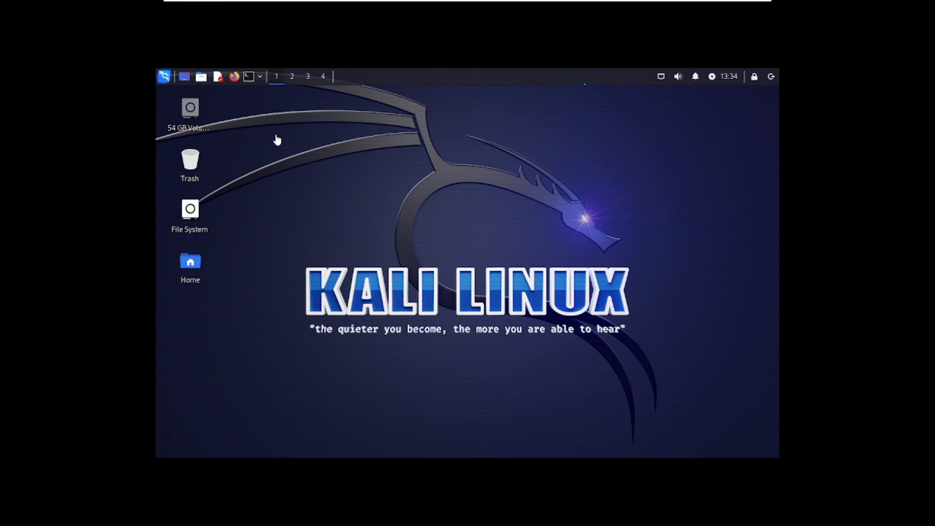
mouse_move(432, 213)
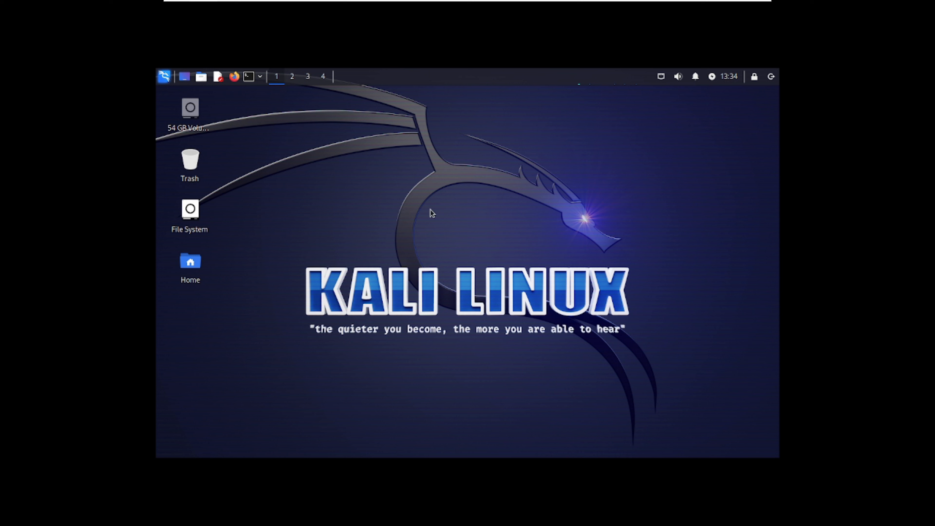
mouse_move(266, 111)
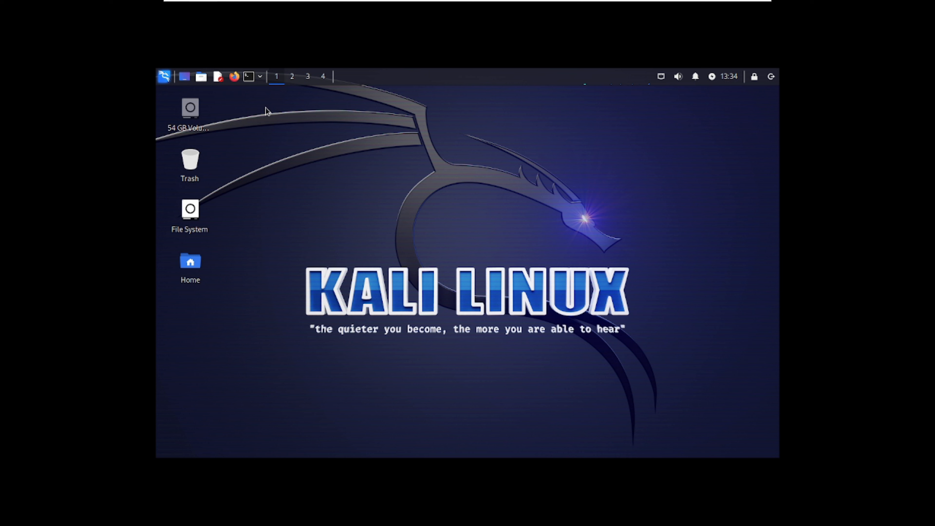
mouse_move(189, 159)
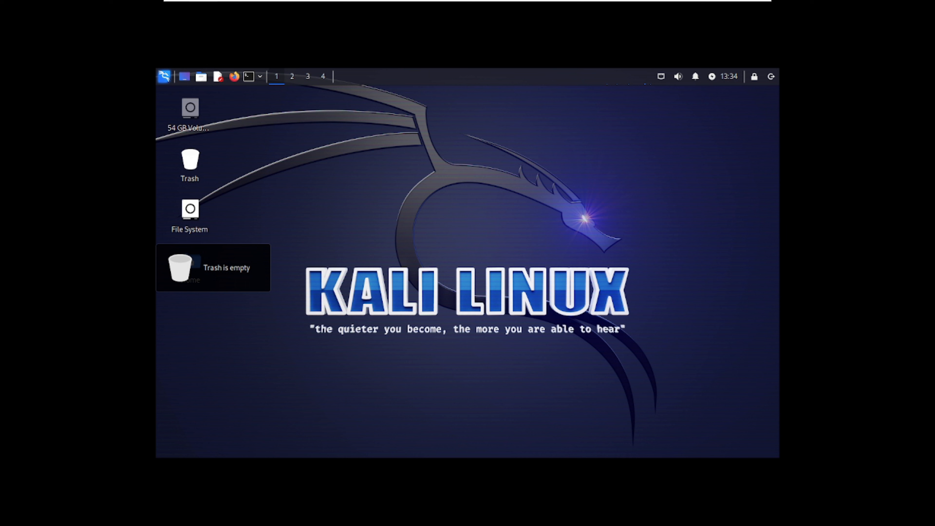